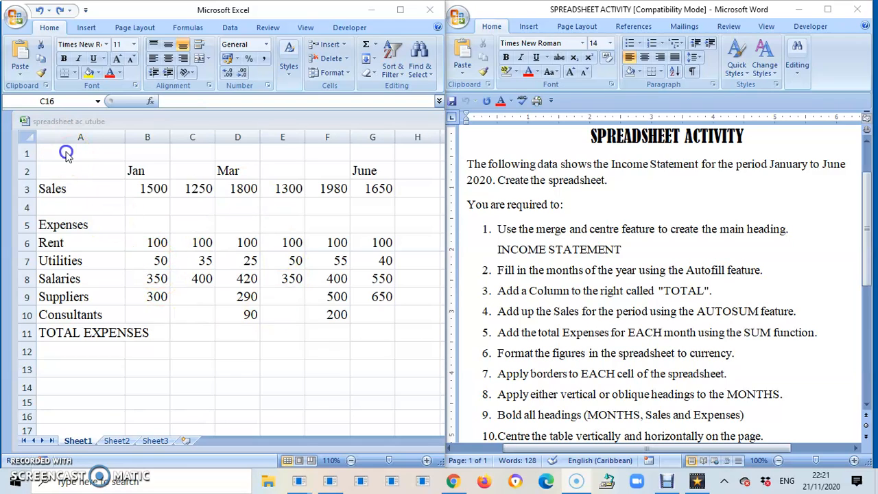
Enter the heading INCOME STATEMENT in cell A1 above the month row.
click(66, 151)
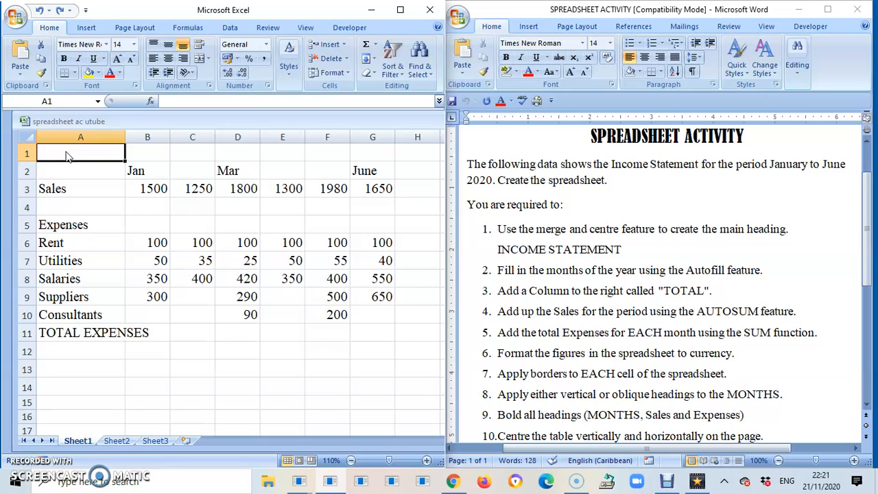
text(INCOME)
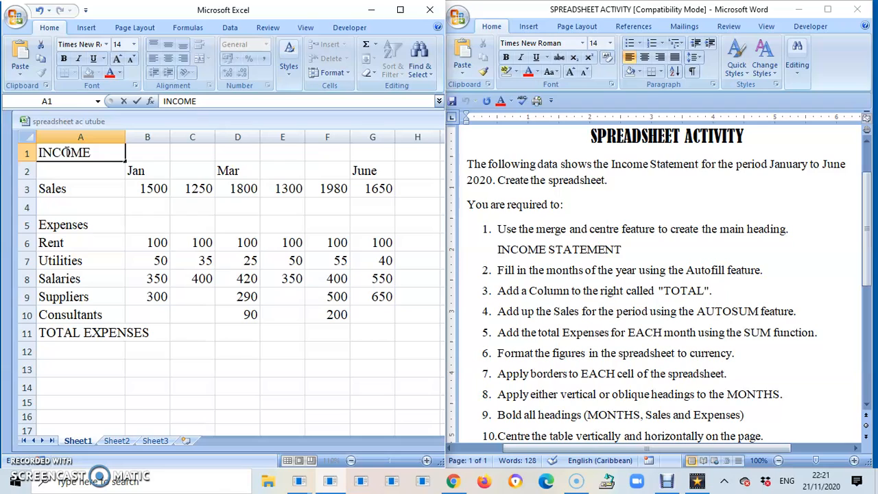
text(STATEM)
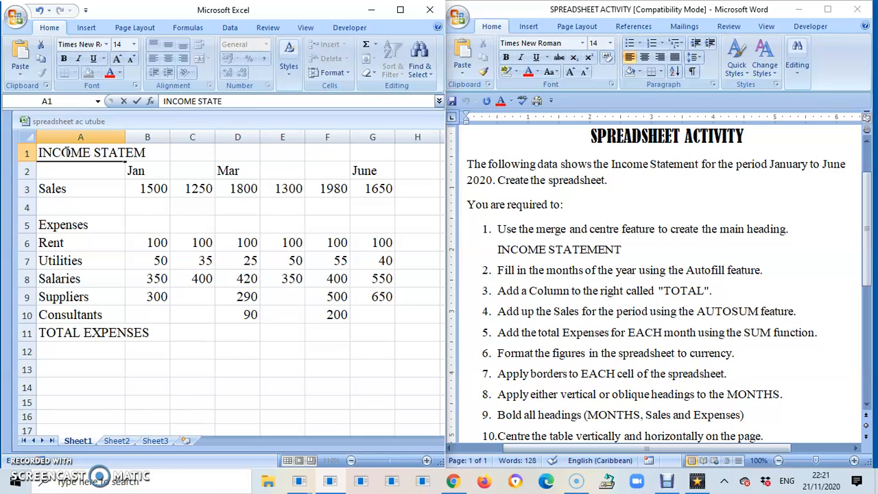
text(ENT)
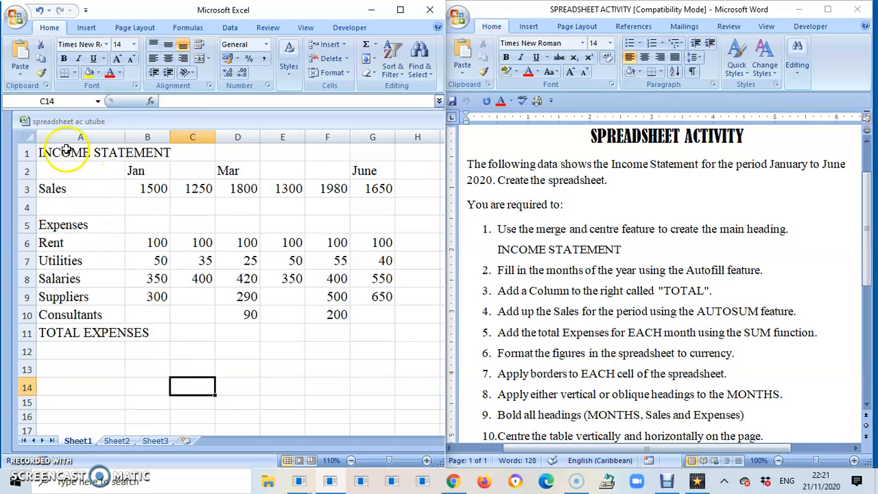
Merge and centre A1:H1 so INCOME STATEMENT spans the table.
click(80, 152)
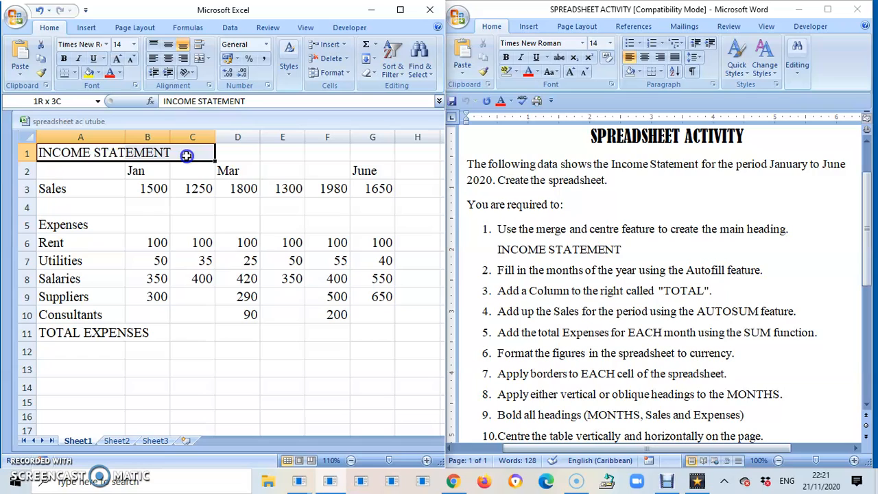
drag(186, 153, 320, 152)
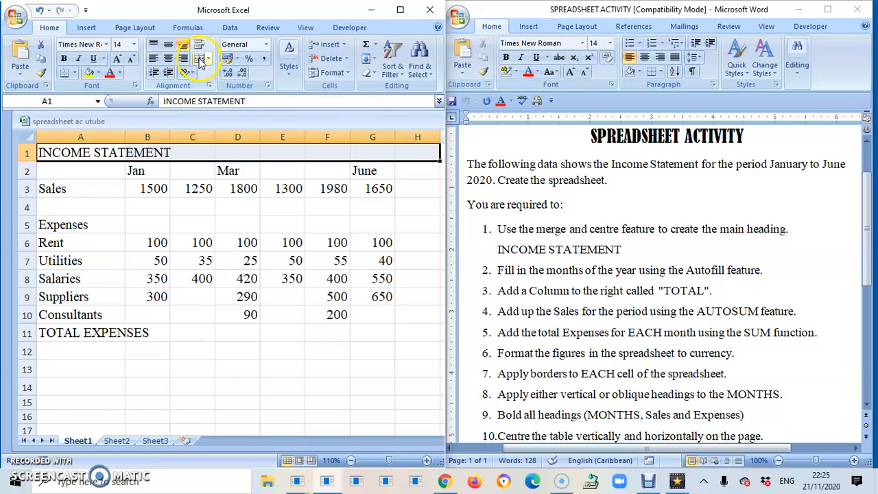
mouse_move(199, 58)
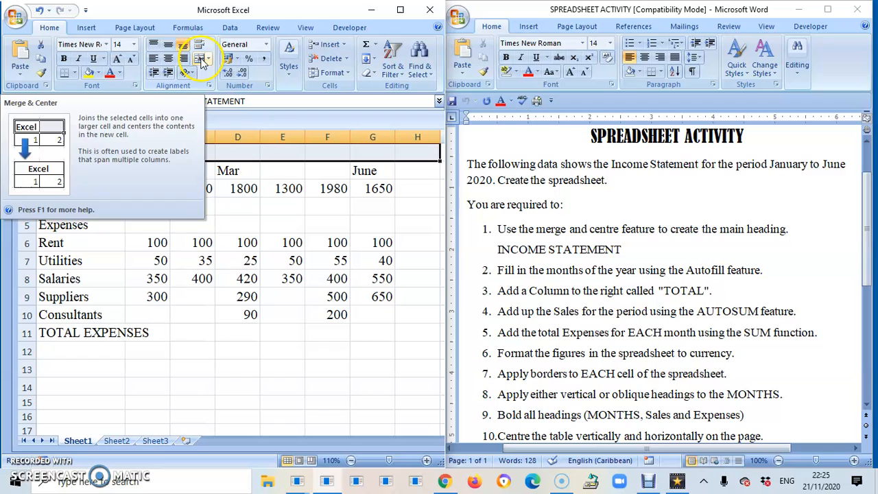
click(210, 62)
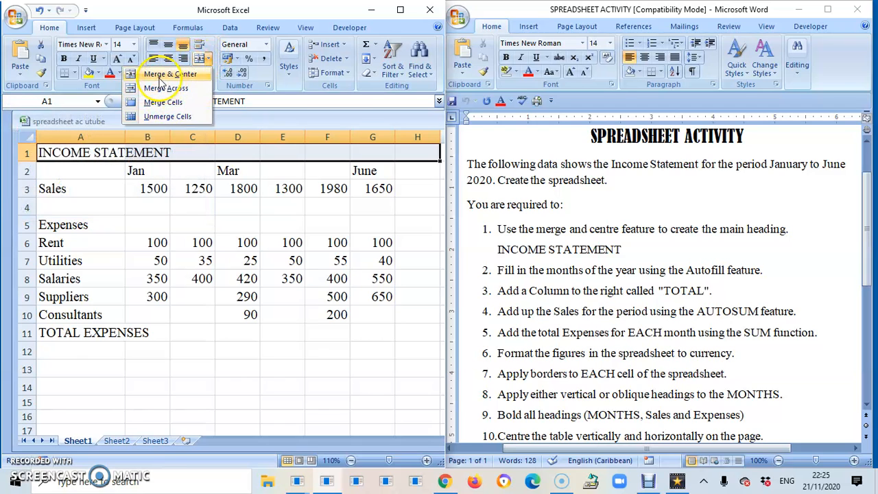
mouse_move(169, 101)
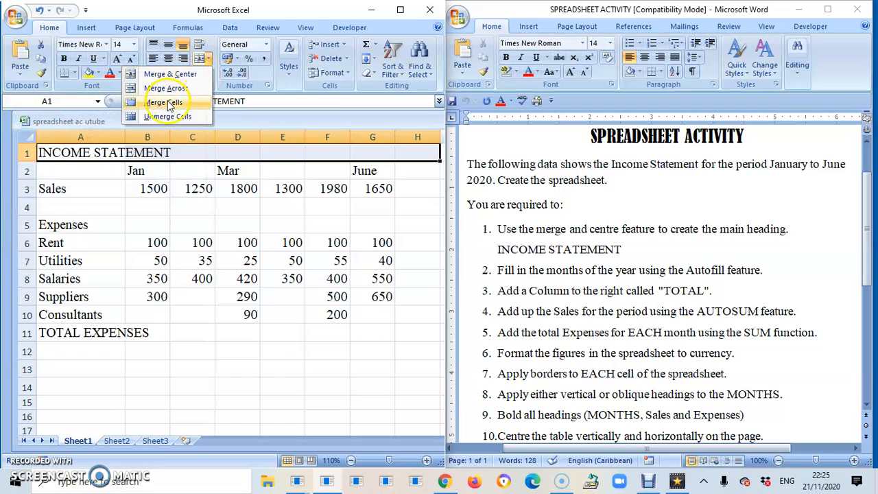
mouse_move(168, 116)
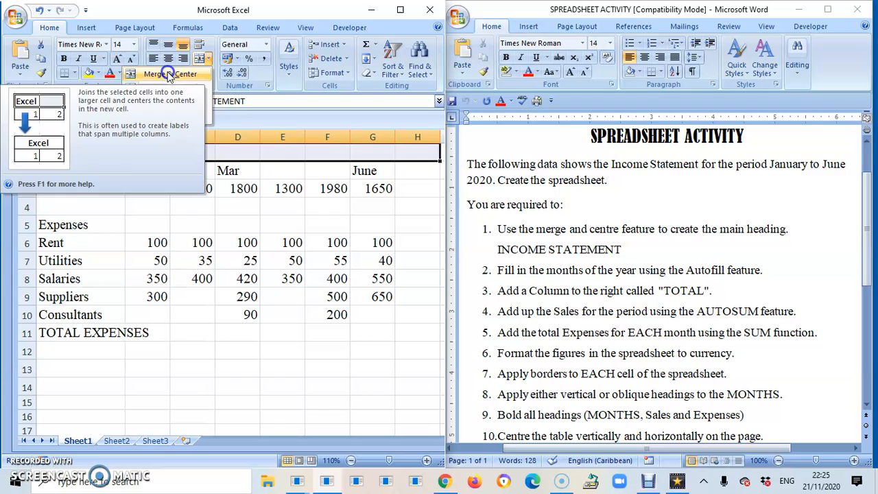
click(155, 74)
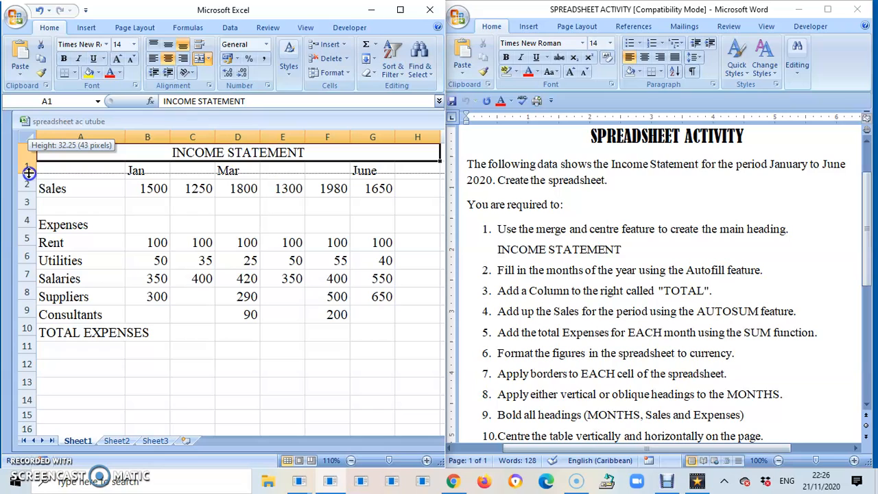
Enlarge row 1 and top-align INCOME STATEMENT within the merged cell.
drag(29, 180, 29, 189)
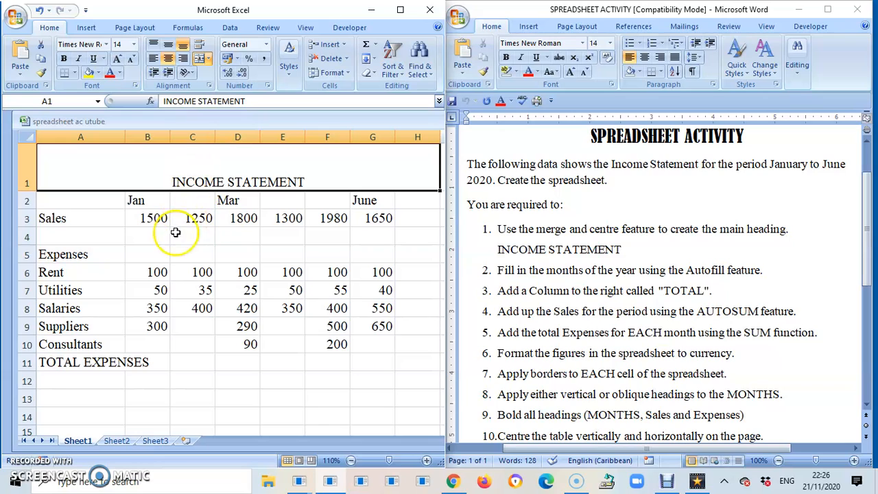
mouse_move(195, 246)
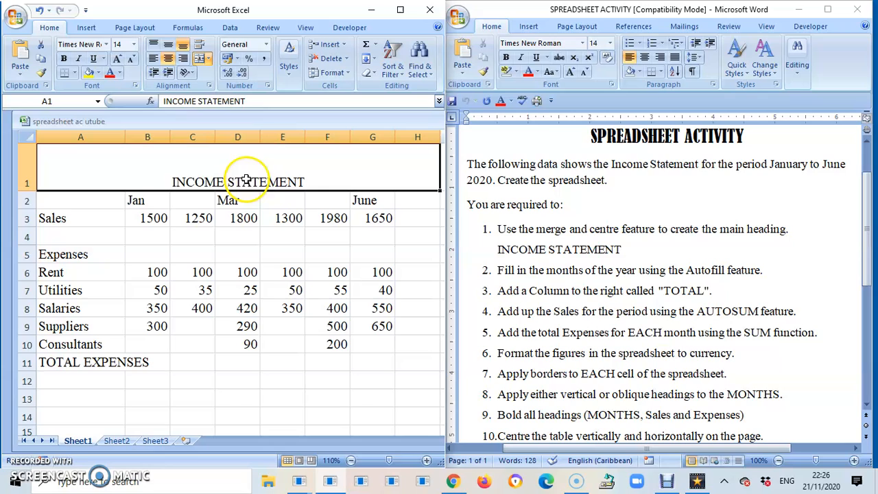
mouse_move(226, 160)
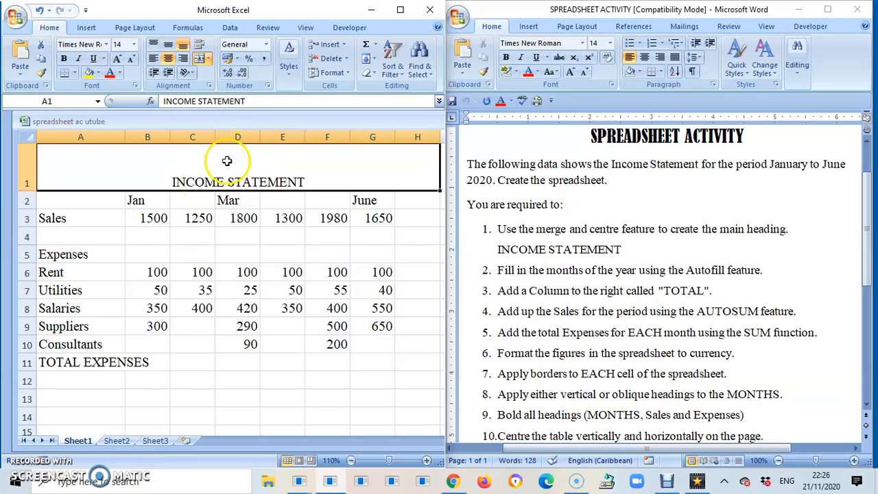
mouse_move(230, 187)
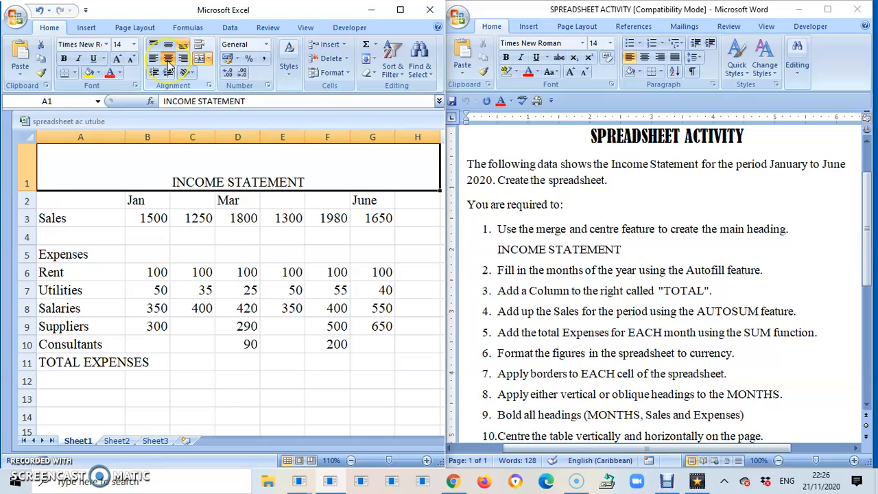
mouse_move(168, 44)
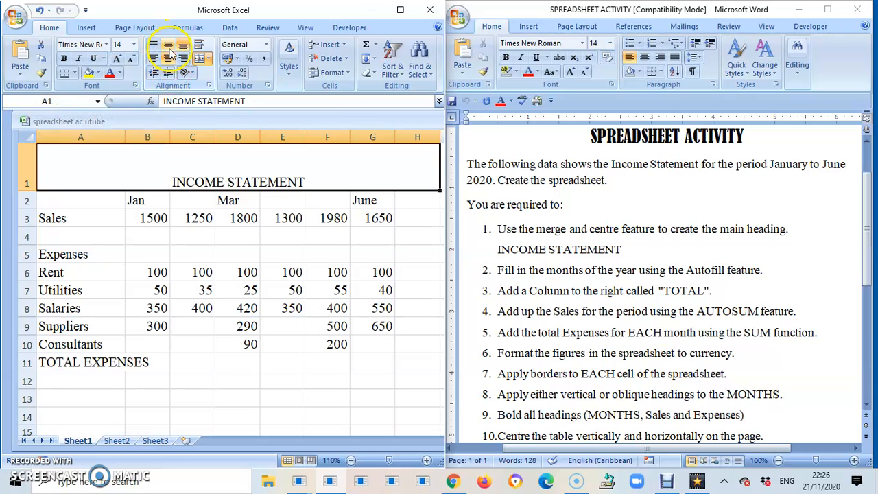
click(168, 47)
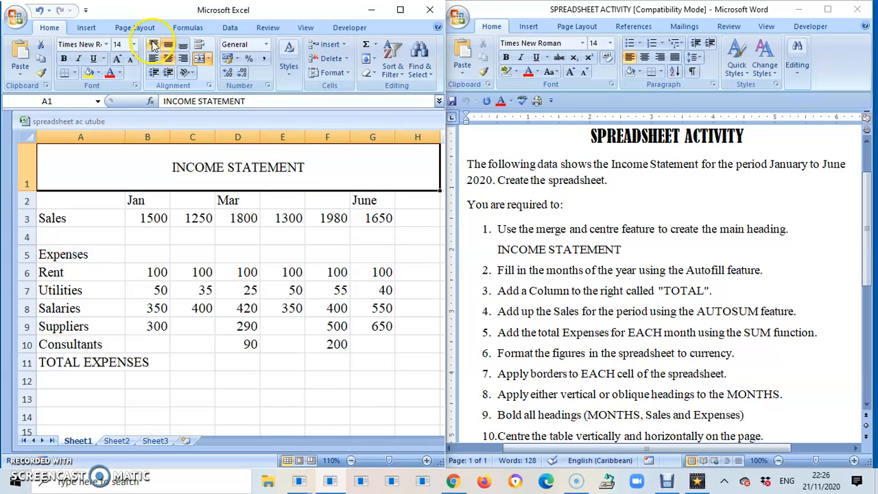
click(154, 44)
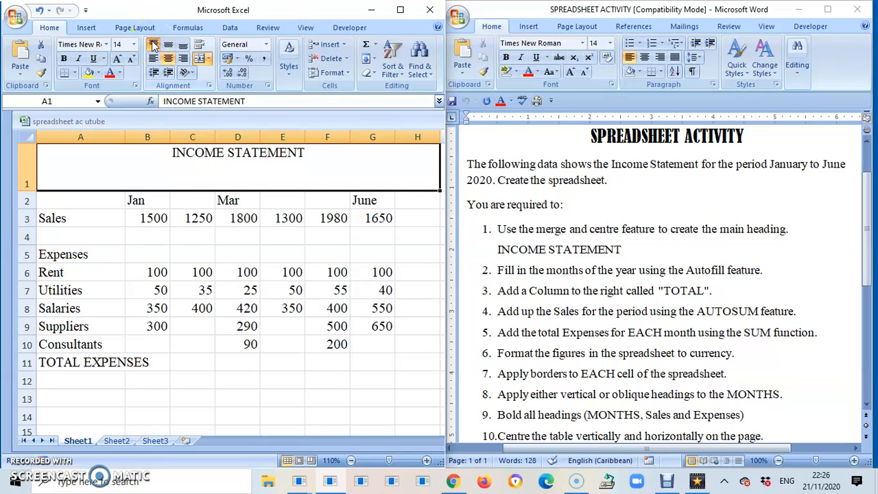
mouse_move(154, 46)
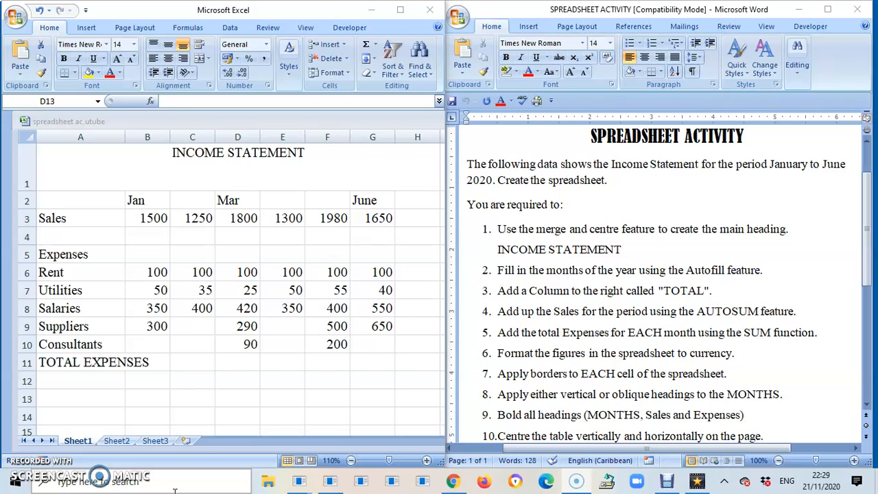
mouse_move(144, 206)
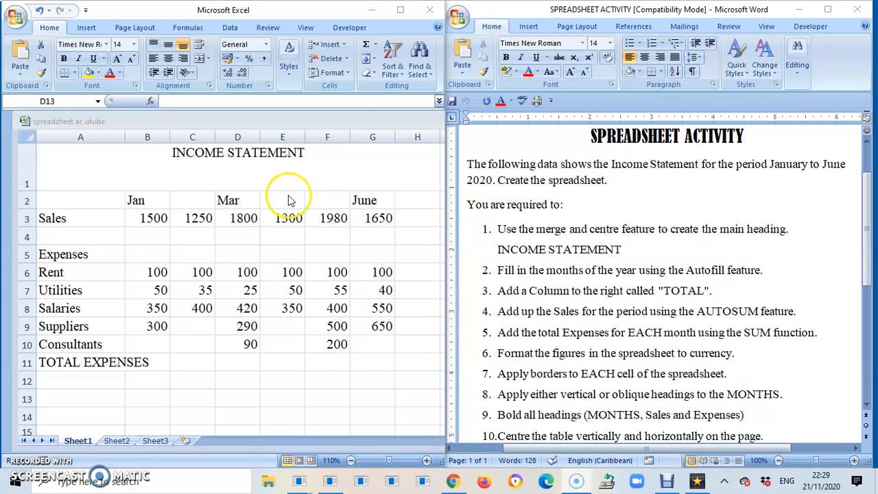
mouse_move(275, 200)
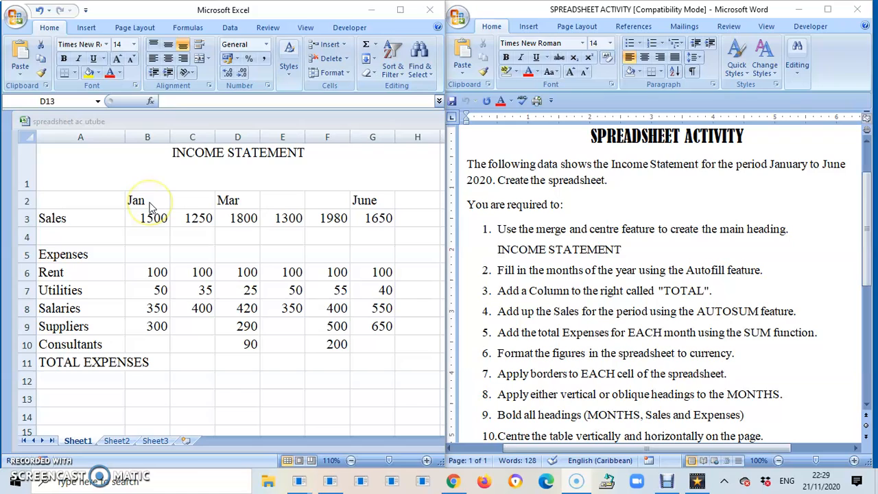
Autofill from Jan in B2 so the row reads Jan through June.
click(147, 200)
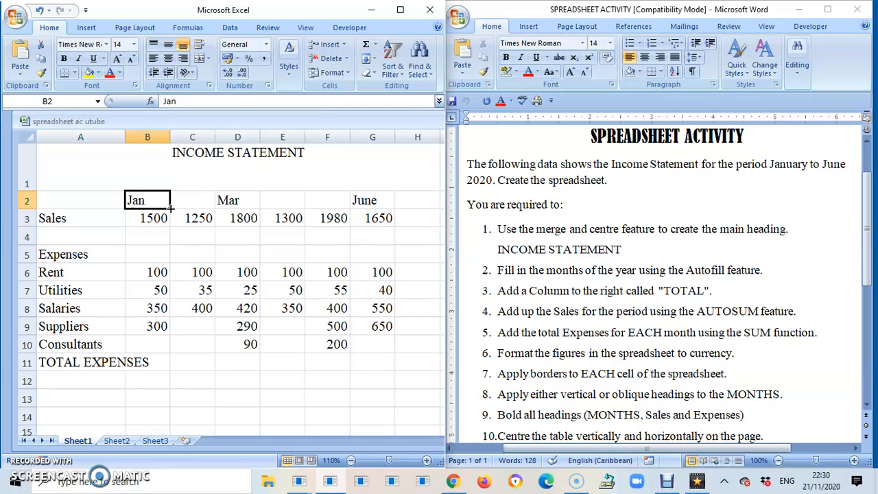
mouse_move(181, 208)
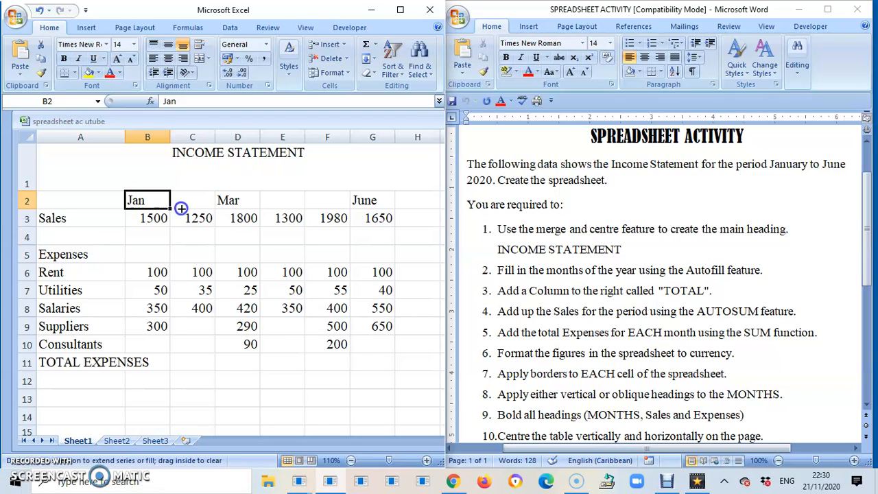
drag(182, 209, 290, 203)
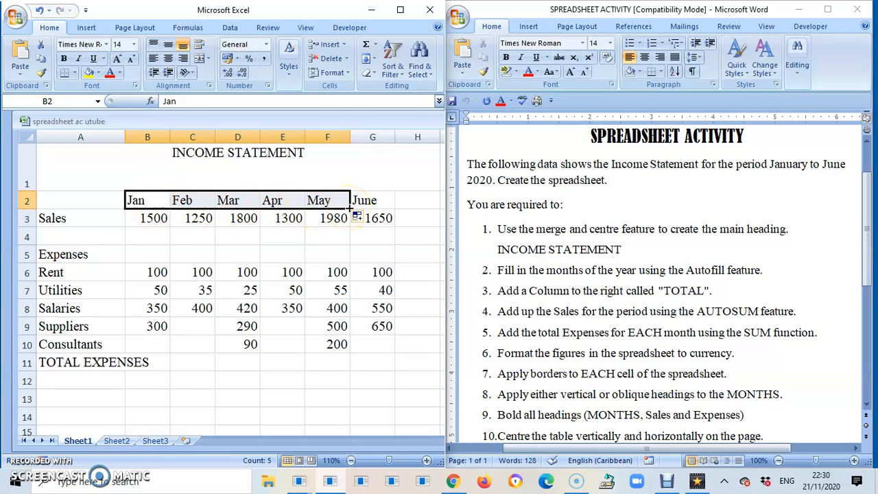
mouse_move(419, 293)
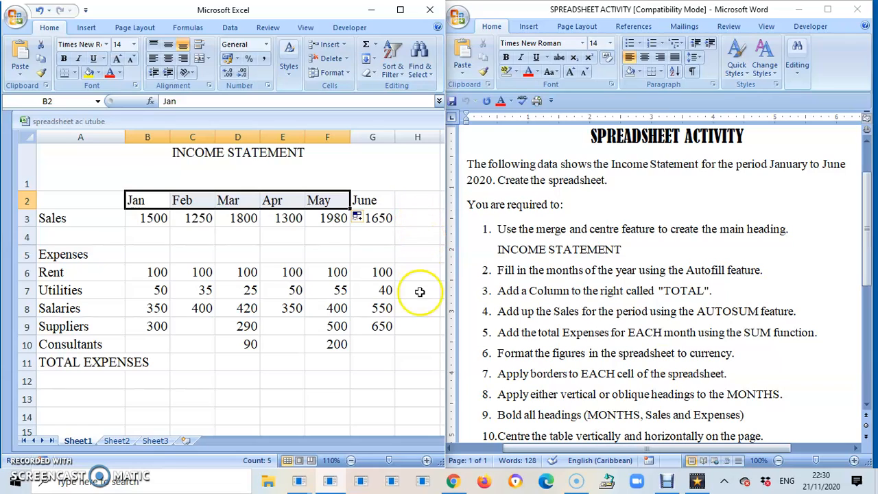
mouse_move(383, 400)
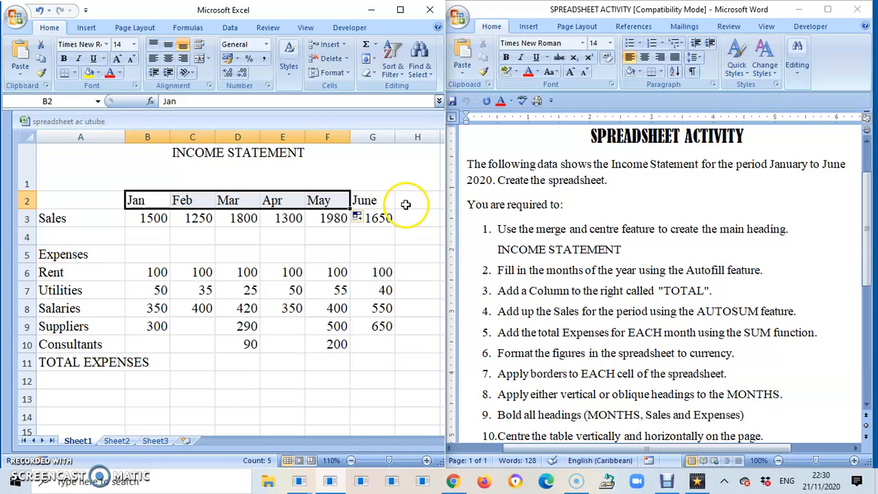
Enter TOTAL as the column heading in H2 beside June.
click(417, 200)
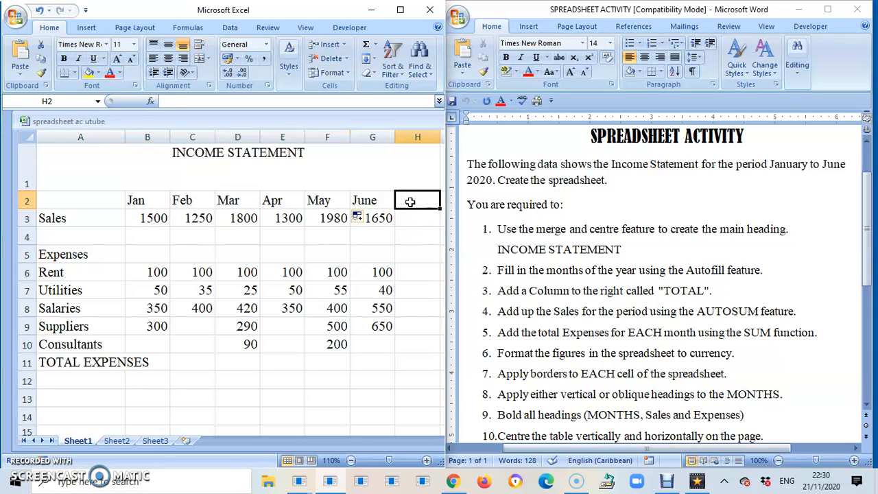
text(TOTAL)
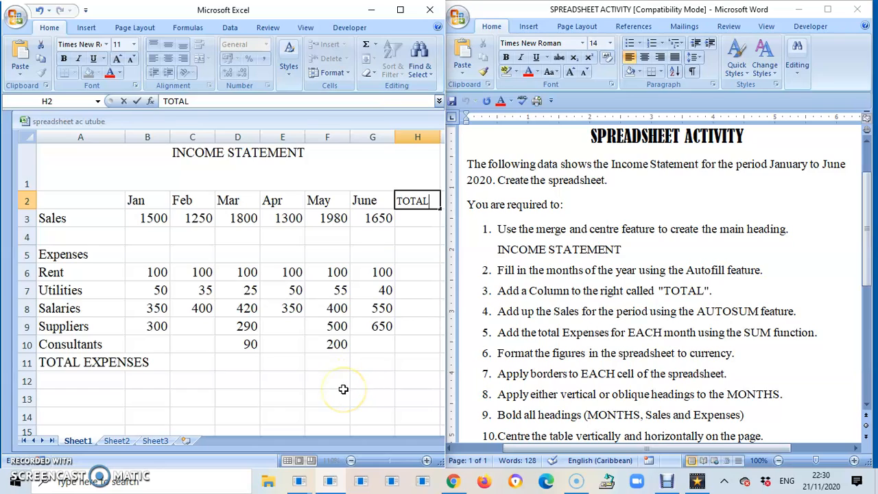
mouse_move(337, 380)
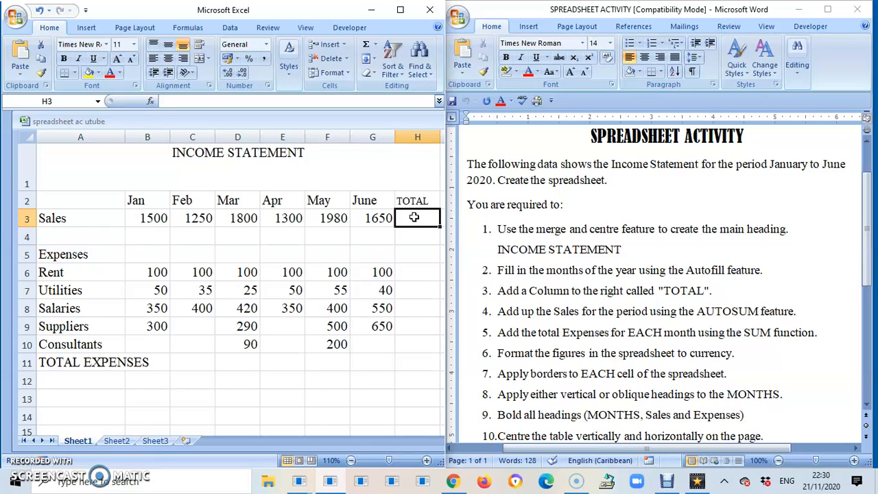
mouse_move(381, 120)
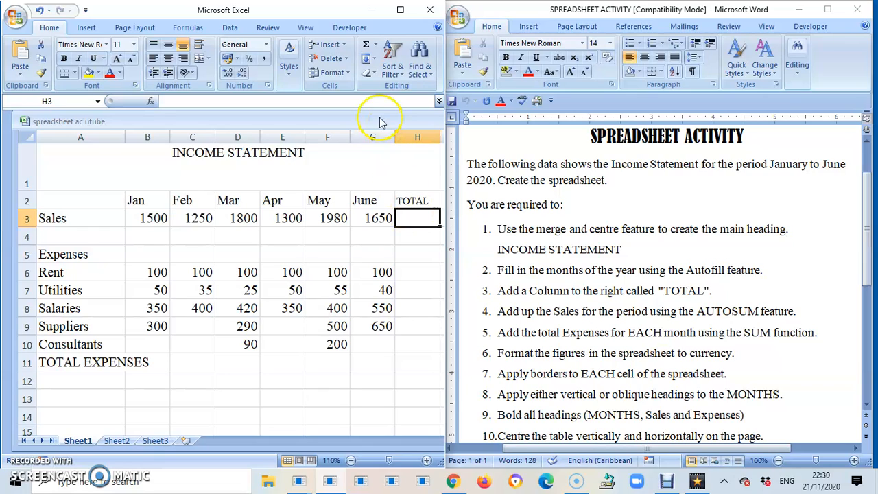
AutoSum the six months of Sales into H3, giving 9480.
click(369, 44)
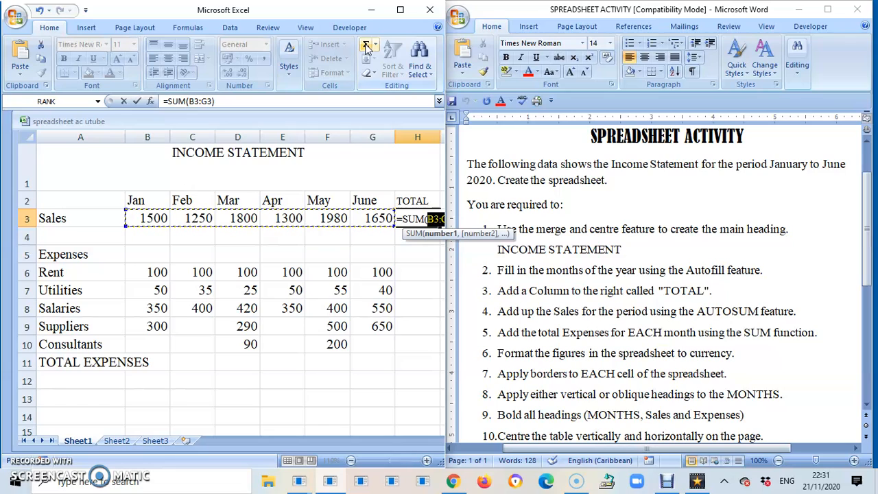
key(Enter)
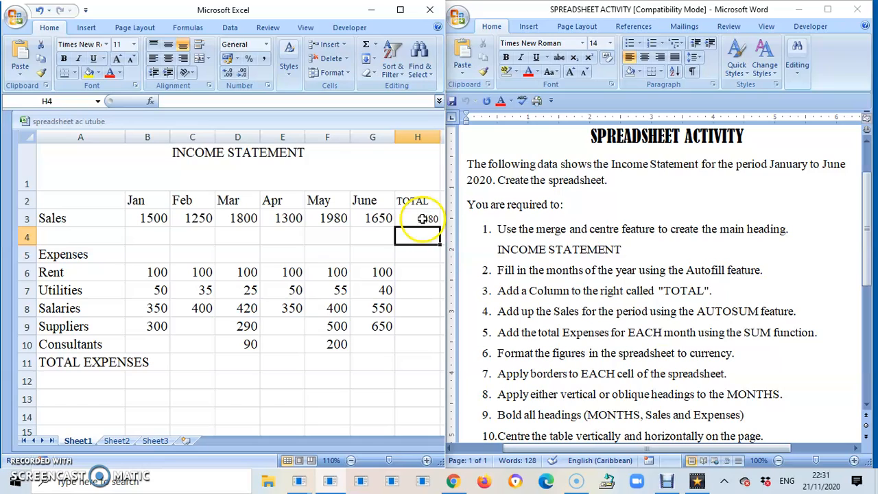
mouse_move(410, 236)
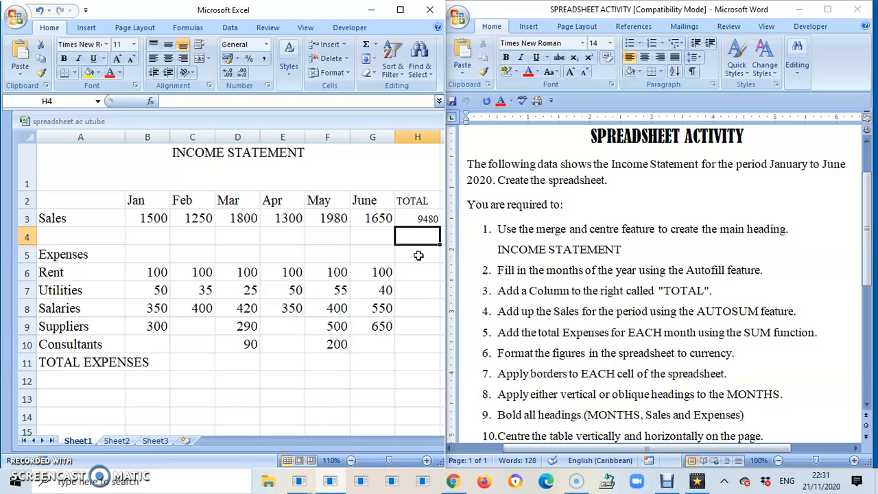
mouse_move(193, 358)
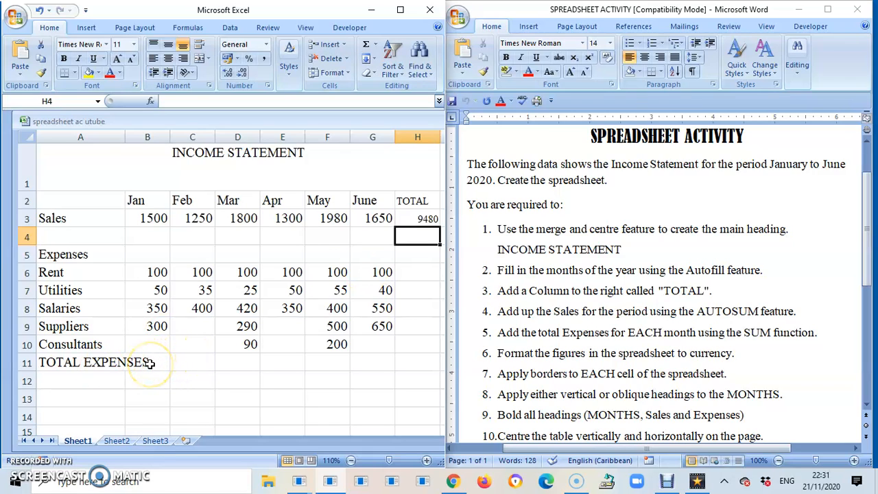
mouse_move(130, 362)
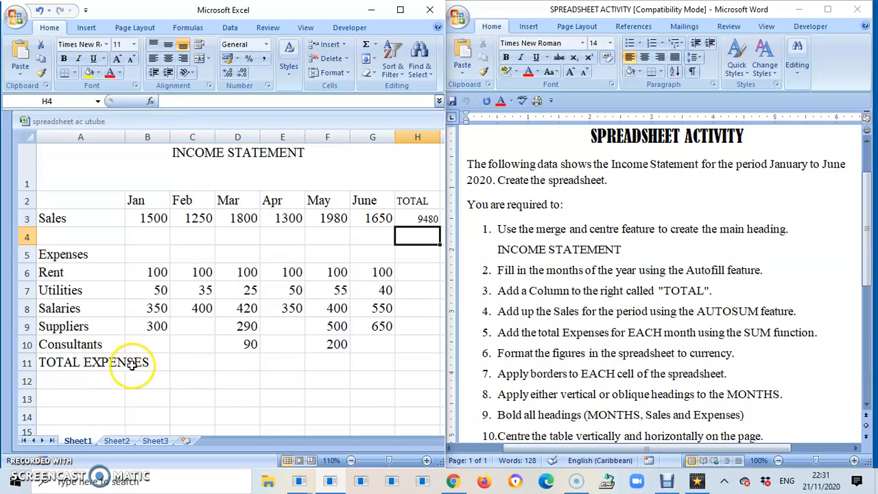
Clear the stray SUM in B11 and wrap the TOTAL EXPENSES label onto two lines in A11.
click(146, 361)
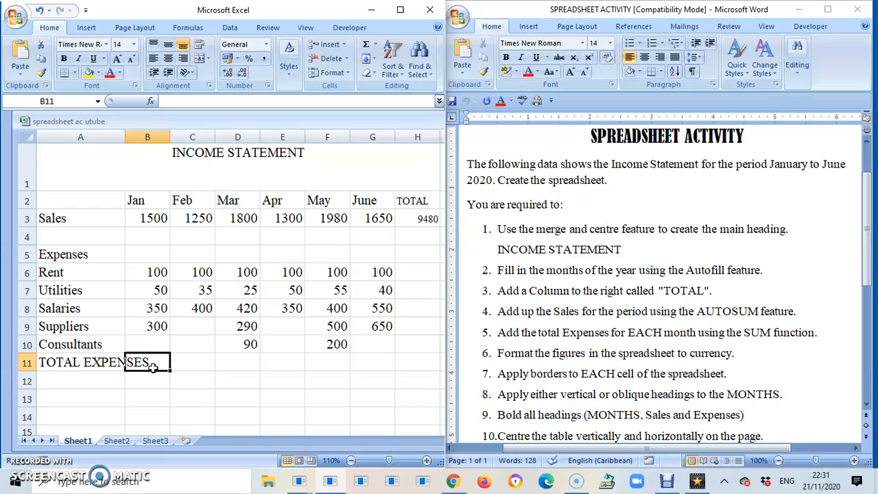
text(SUM)
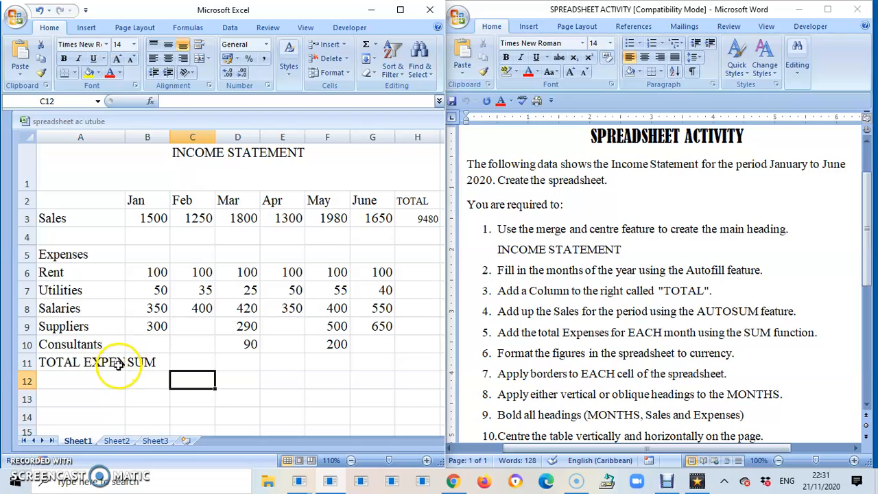
mouse_move(144, 363)
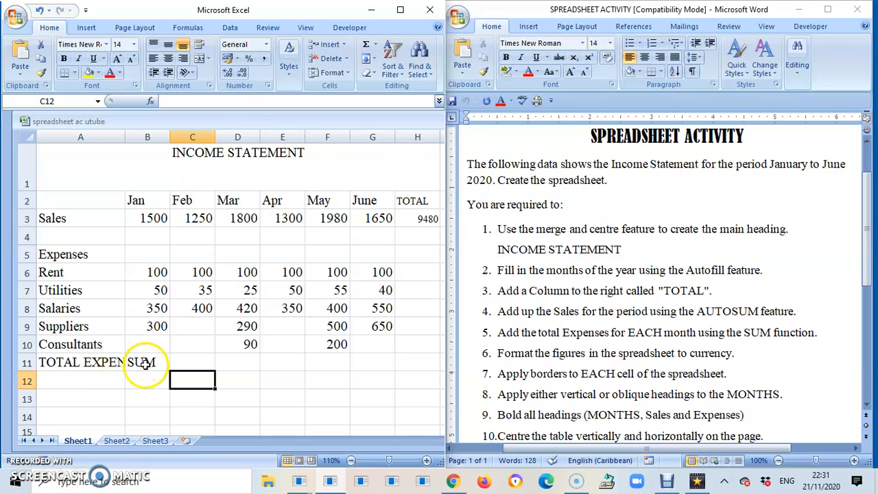
click(147, 362)
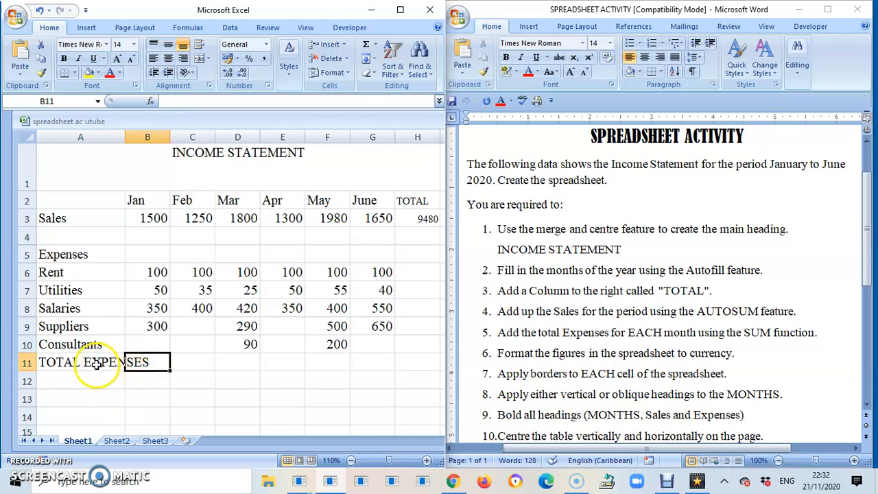
click(80, 363)
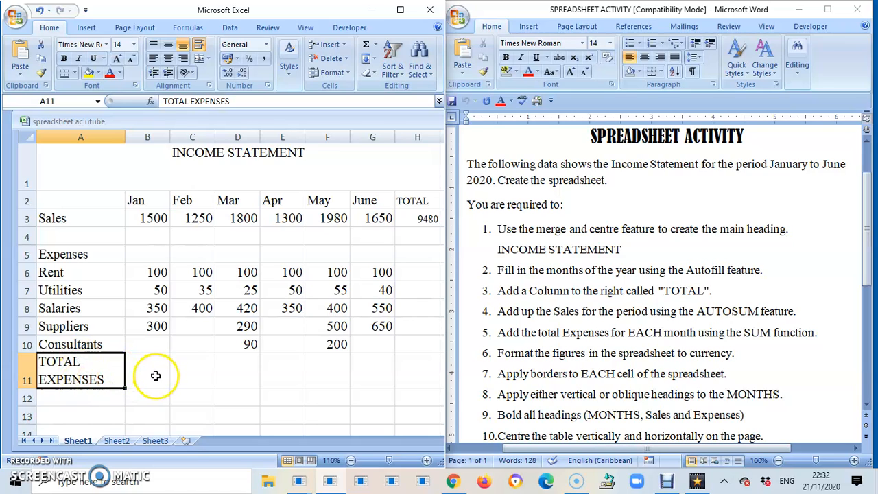
click(147, 371)
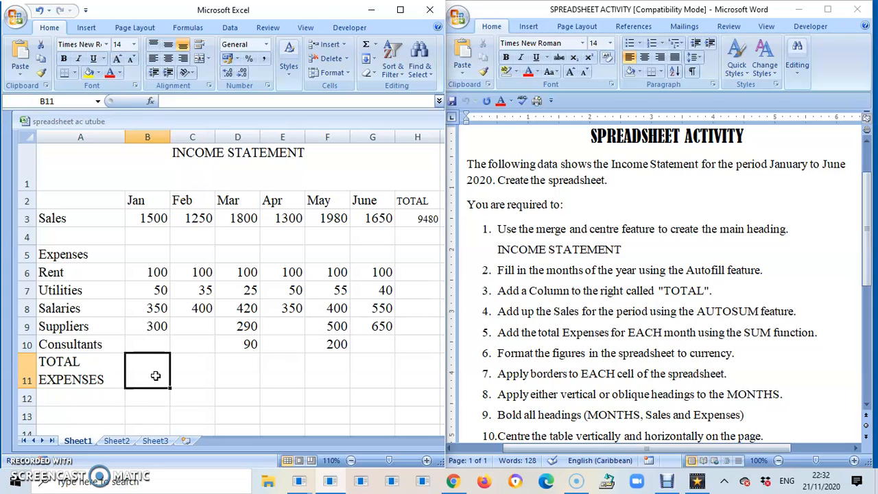
Enter =sum(B6:B10) in B11 to total January's expenses from Rent to Consultants.
text(=)
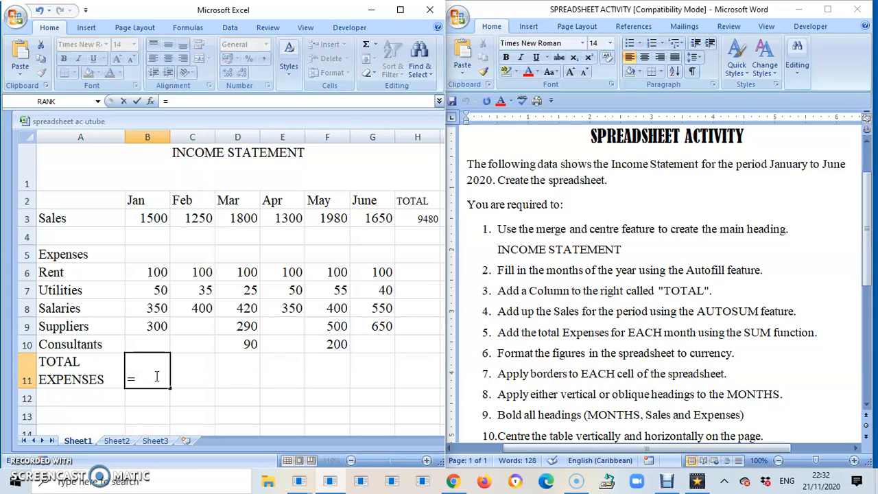
text(s)
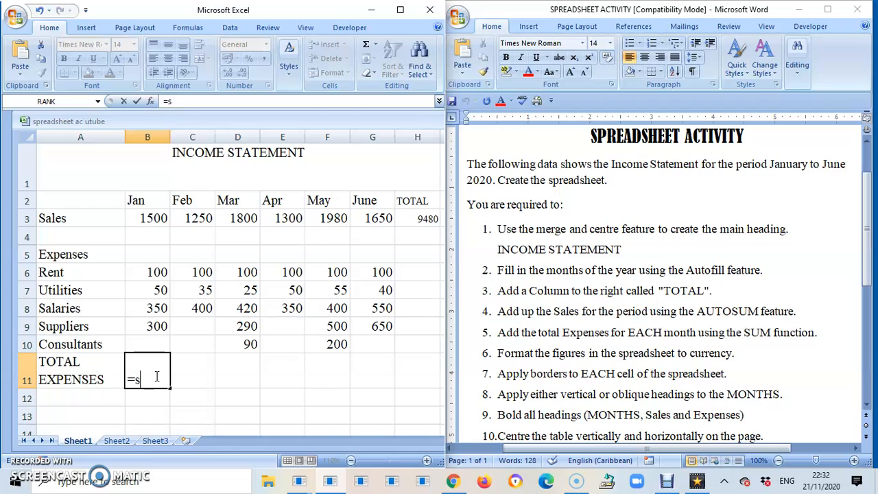
text(um)
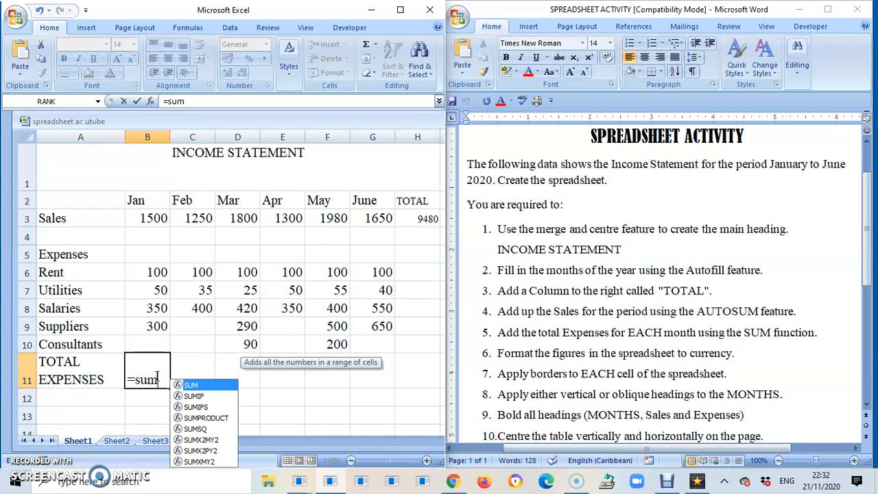
text(()
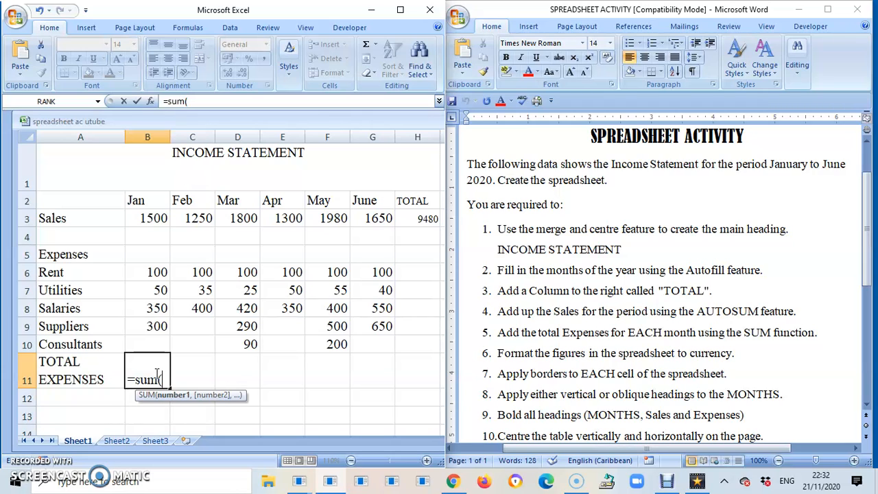
click(148, 272)
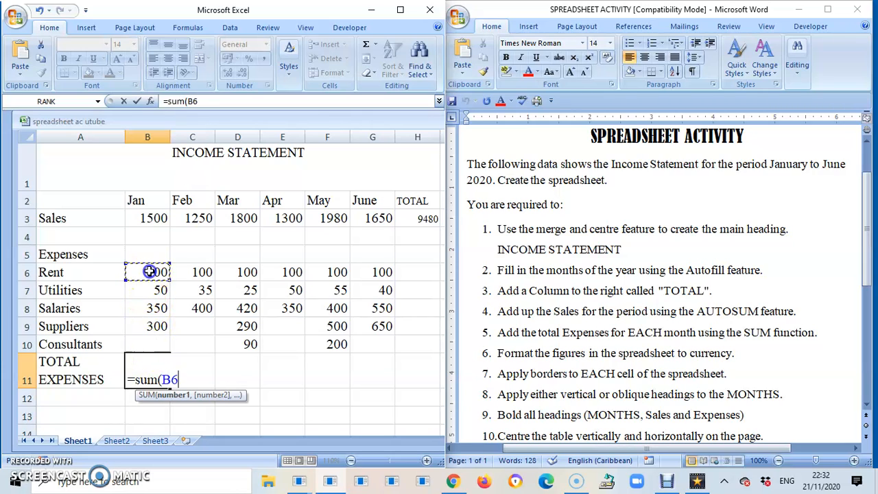
drag(148, 272, 153, 341)
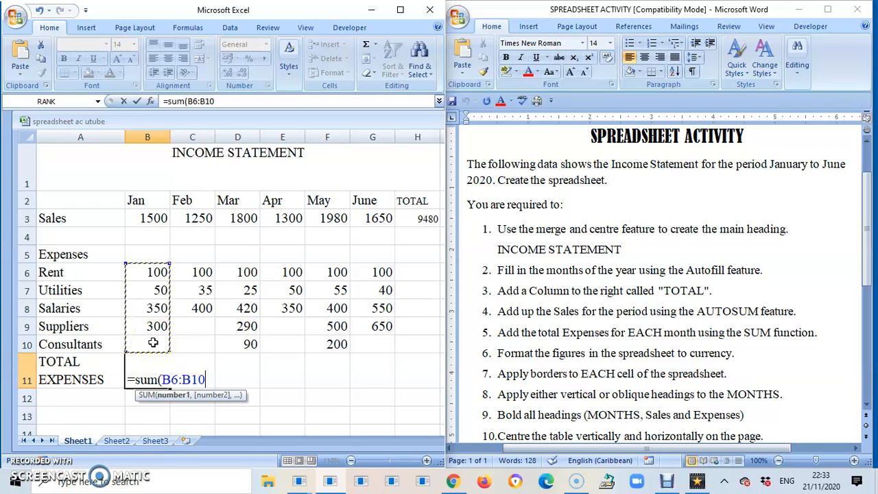
text())
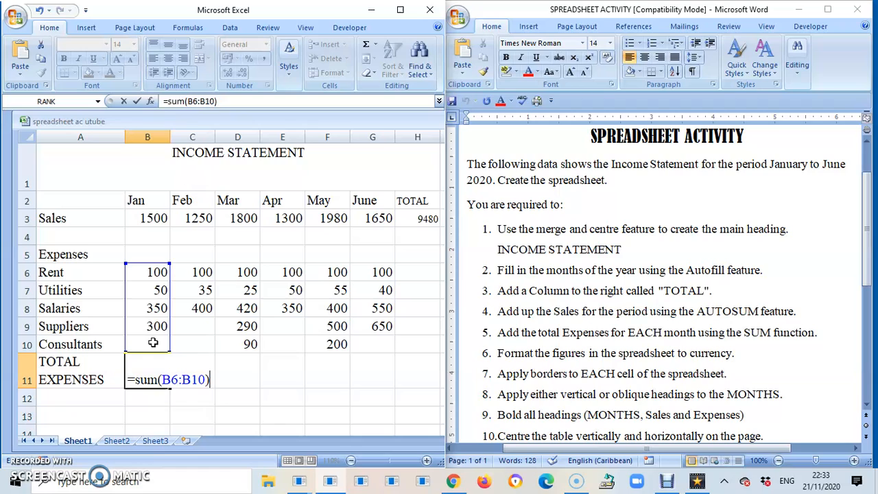
mouse_move(329, 345)
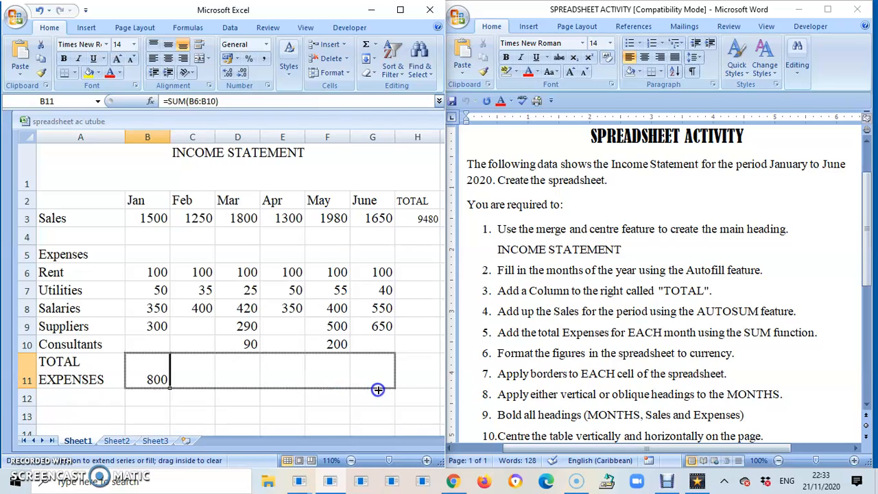
Copy the expense SUM from B11 across to G11, giving 535, 925, 500, 1255, 1340.
drag(170, 388, 378, 388)
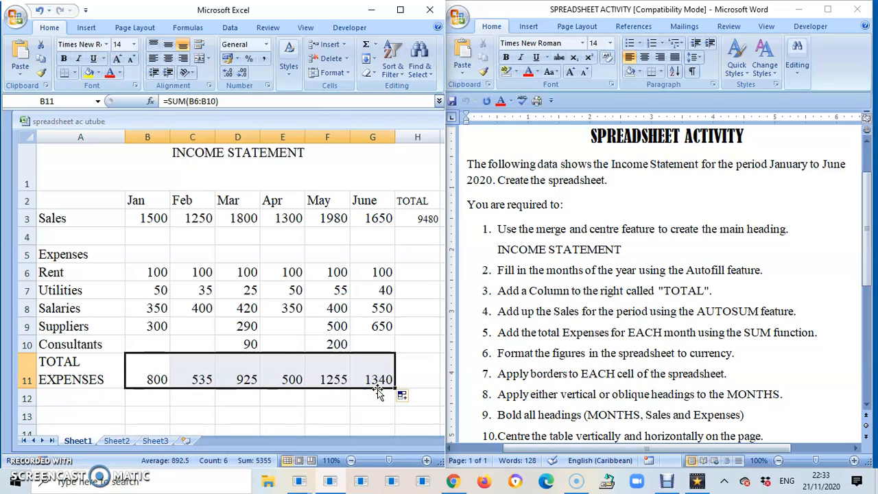
click(192, 379)
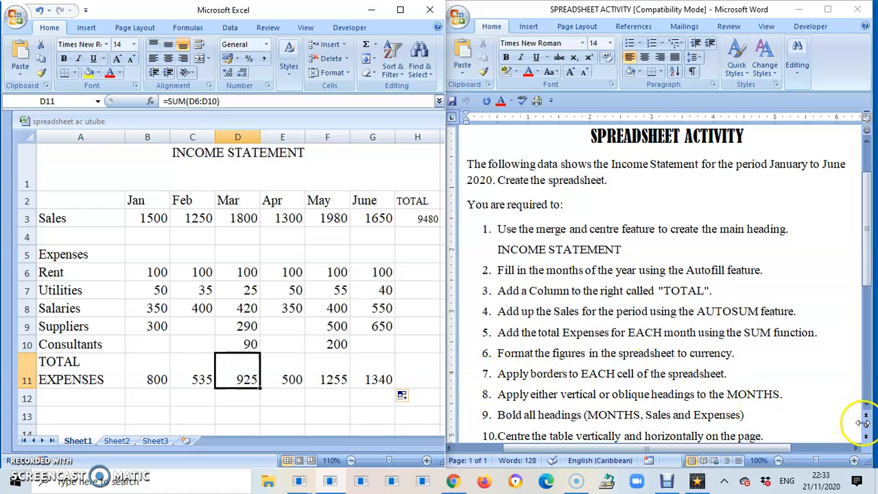
mouse_move(546, 371)
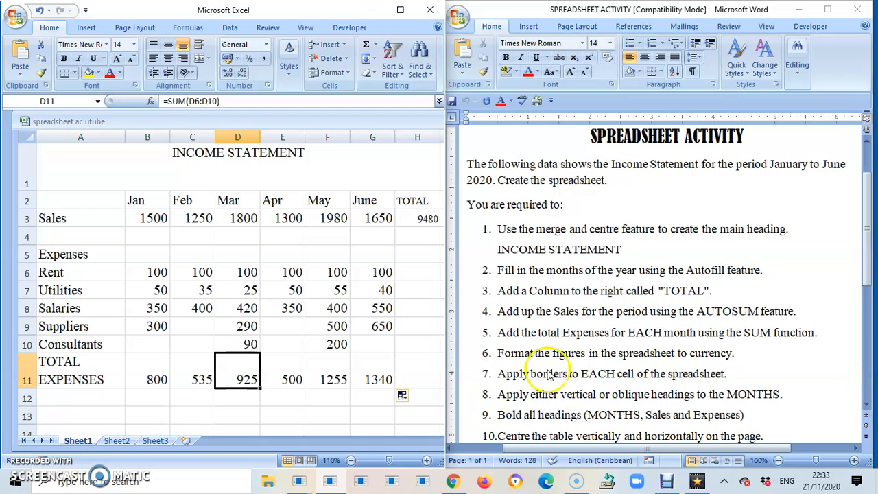
Format B3:H11 as Currency so figures show as EC$ with two decimals.
drag(146, 218, 247, 218)
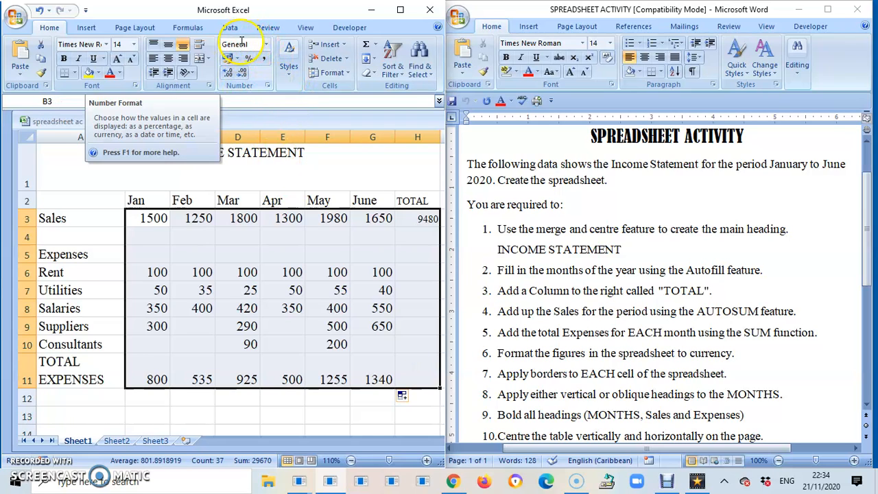
click(266, 44)
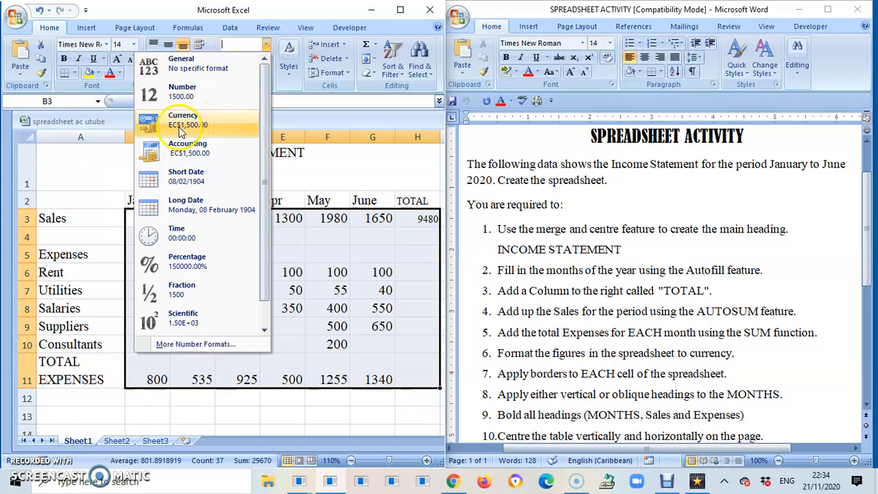
click(183, 120)
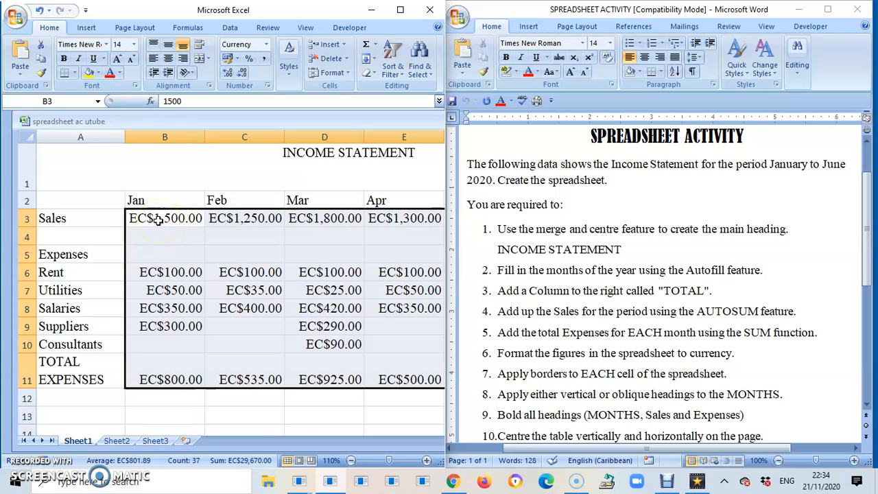
Format the figures as currency with two decimals and the English (Jamaica) plain $ symbol.
right_click(164, 226)
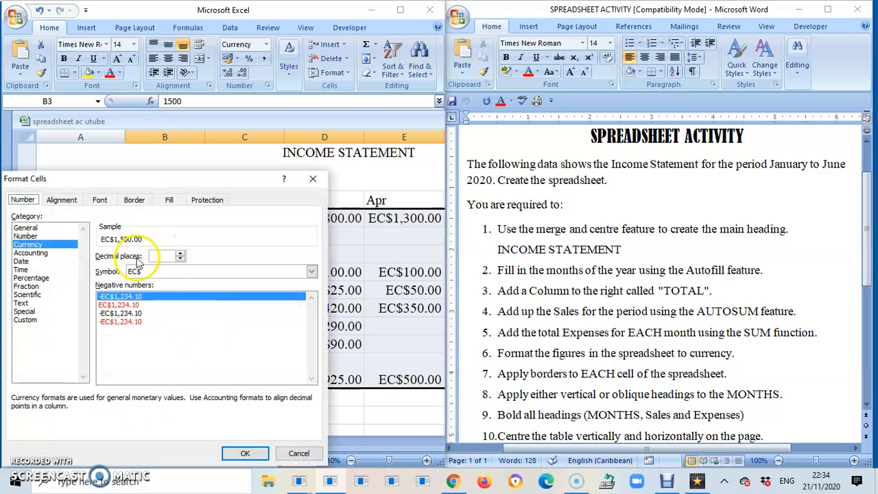
click(180, 254)
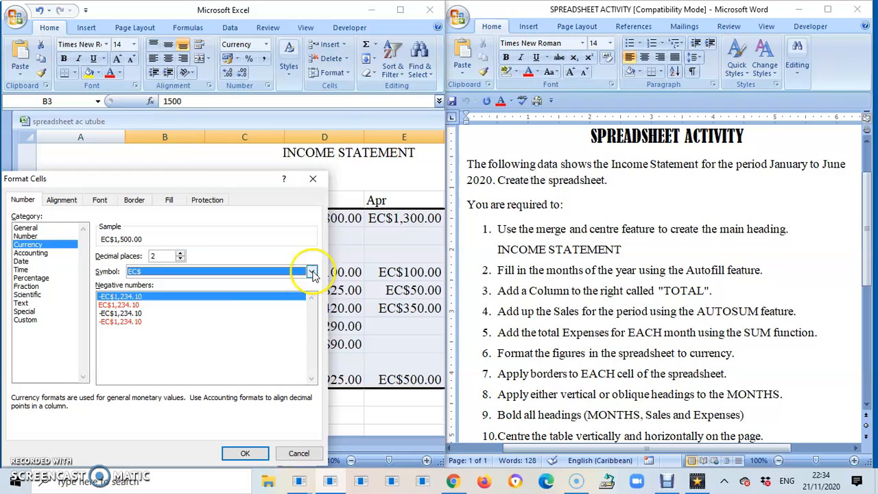
click(311, 271)
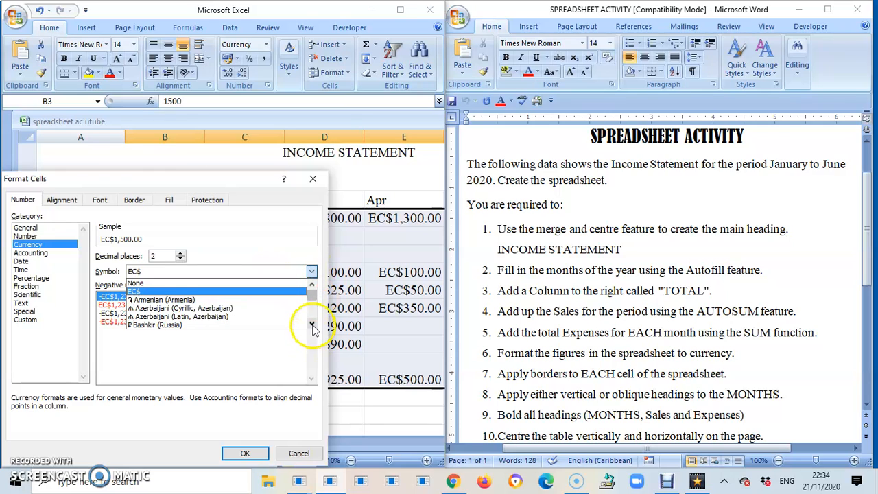
click(312, 326)
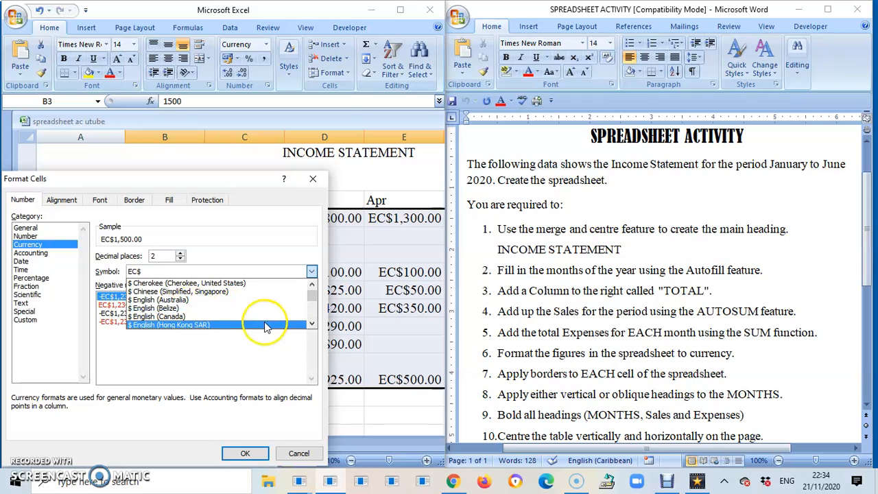
click(312, 326)
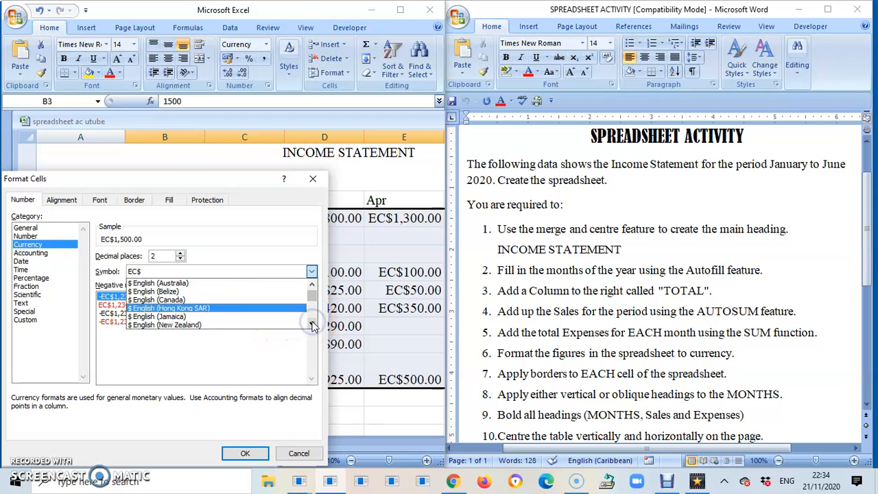
click(165, 316)
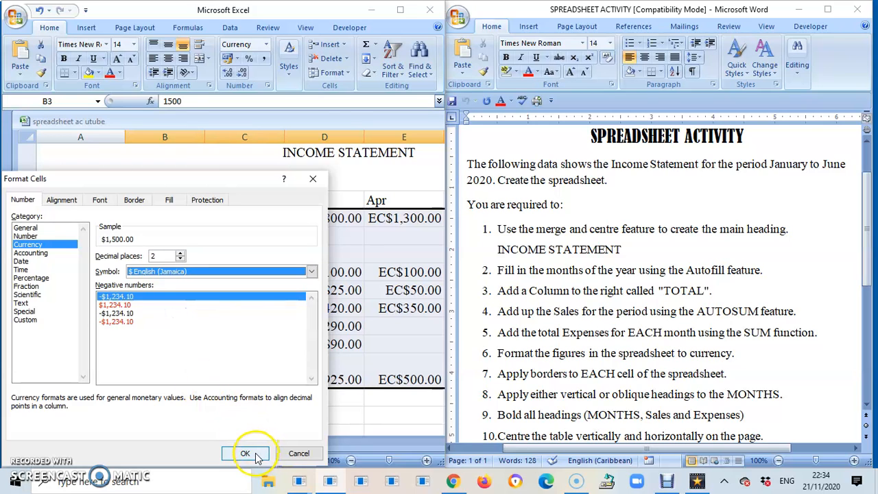
click(245, 453)
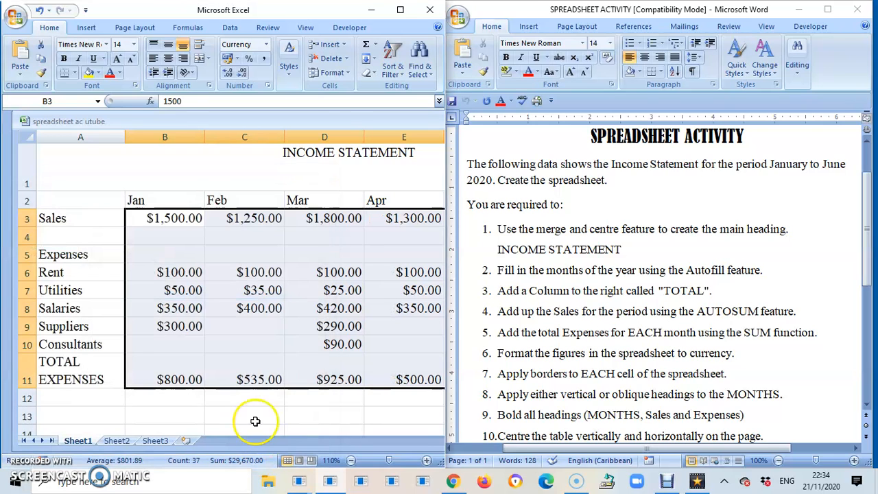
mouse_move(251, 447)
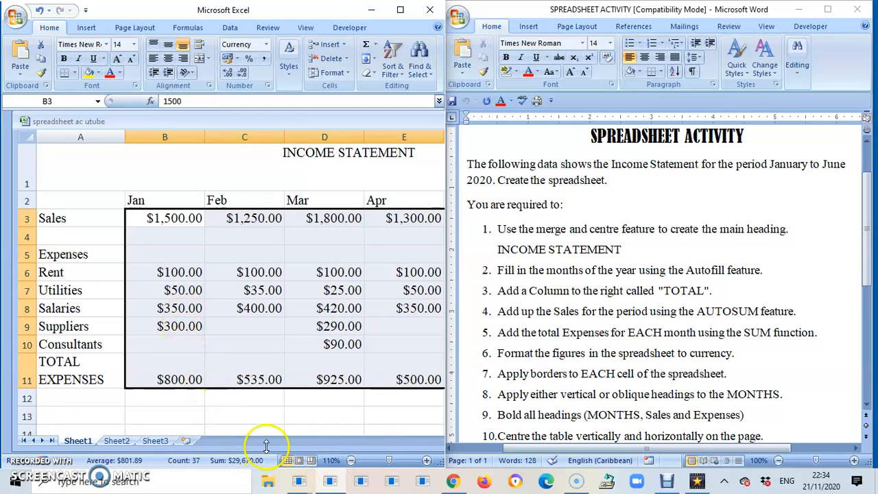
mouse_move(212, 180)
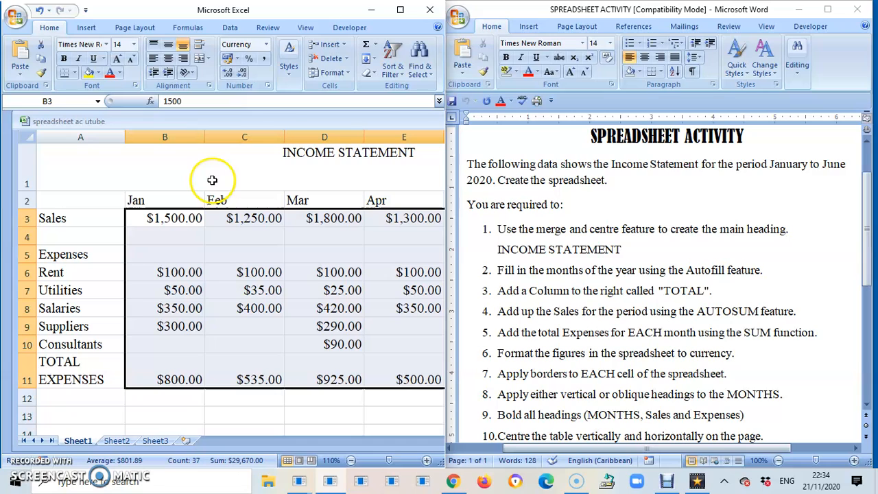
Narrow columns B, C and D so more months fit across the sheet.
drag(199, 136, 201, 136)
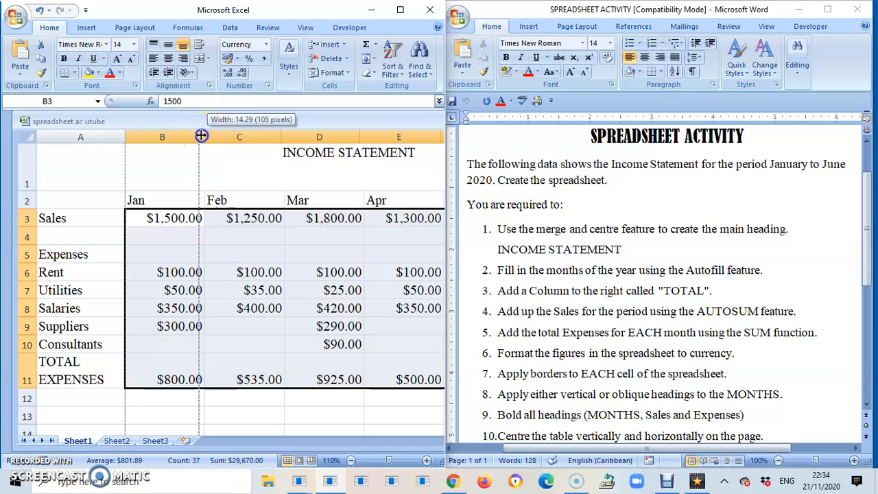
drag(201, 135, 279, 136)
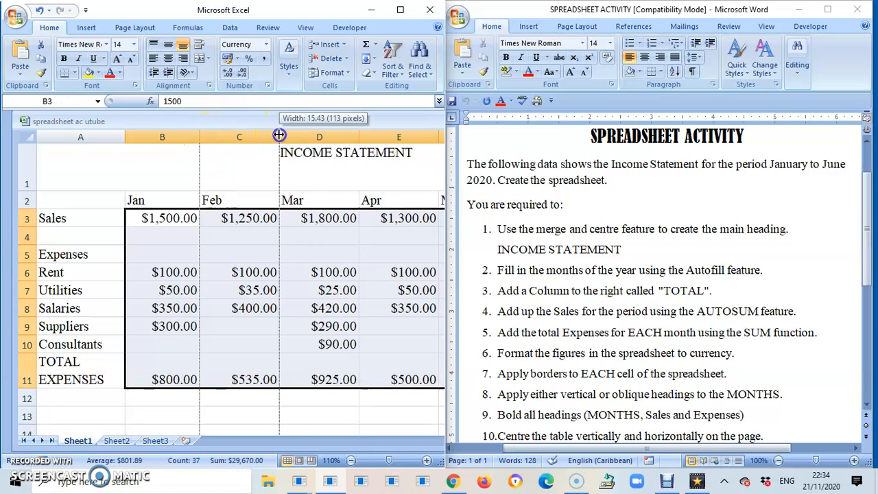
drag(279, 134, 357, 135)
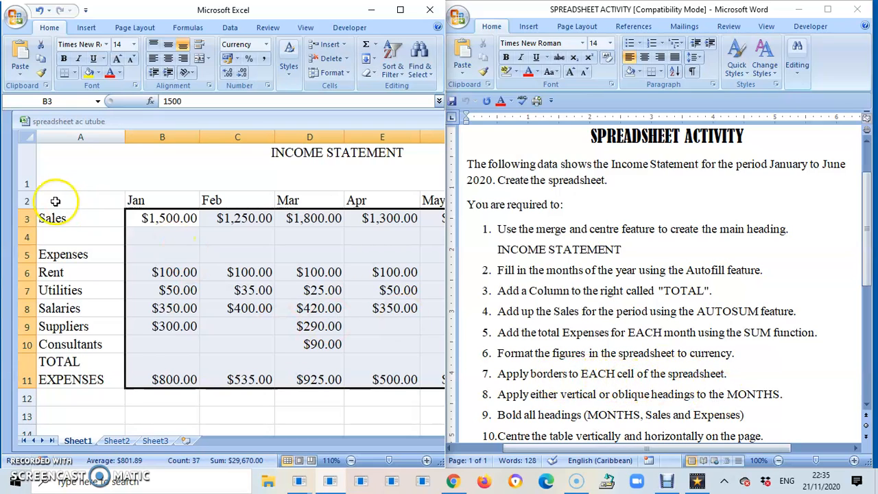
Apply All Borders to the selected income statement table range.
drag(55, 201, 315, 317)
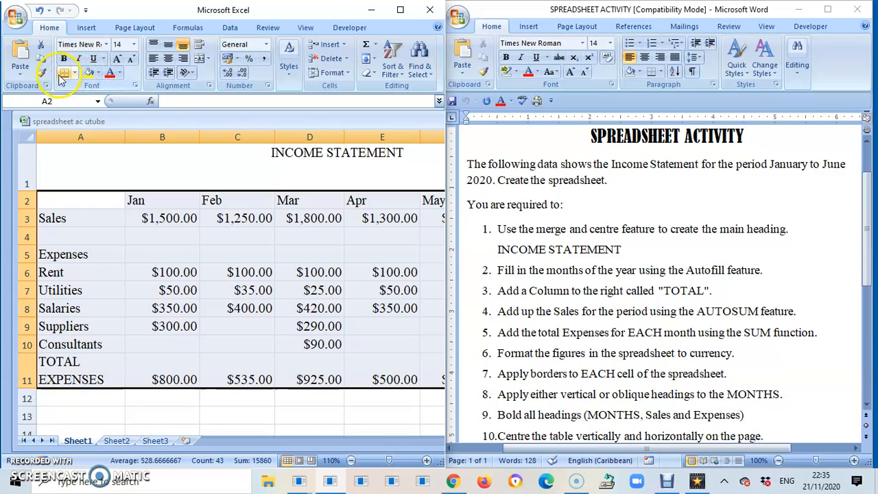
click(74, 74)
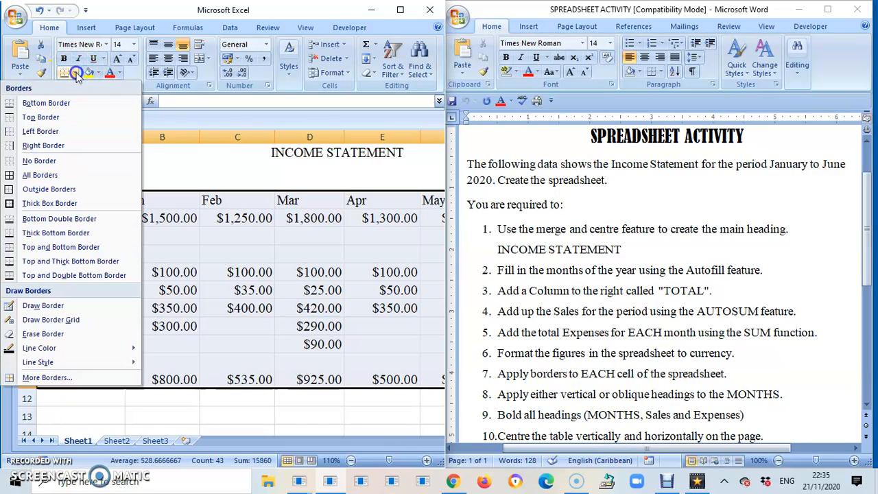
mouse_move(43, 145)
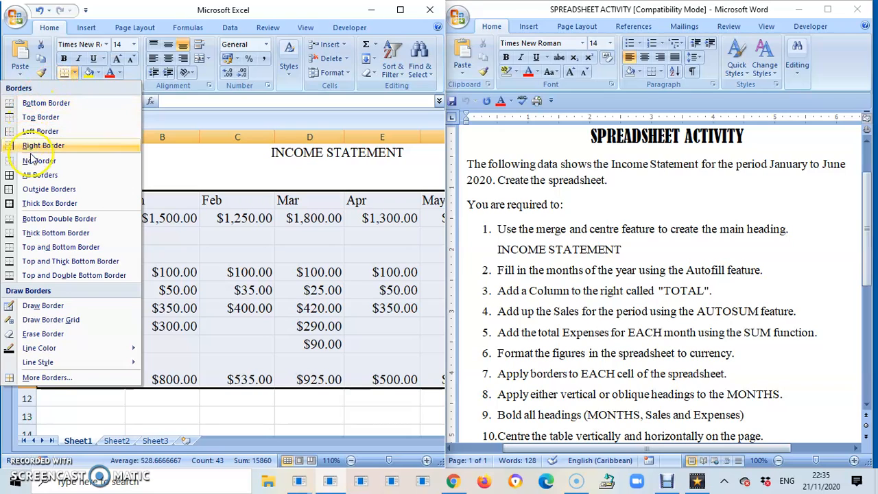
mouse_move(40, 175)
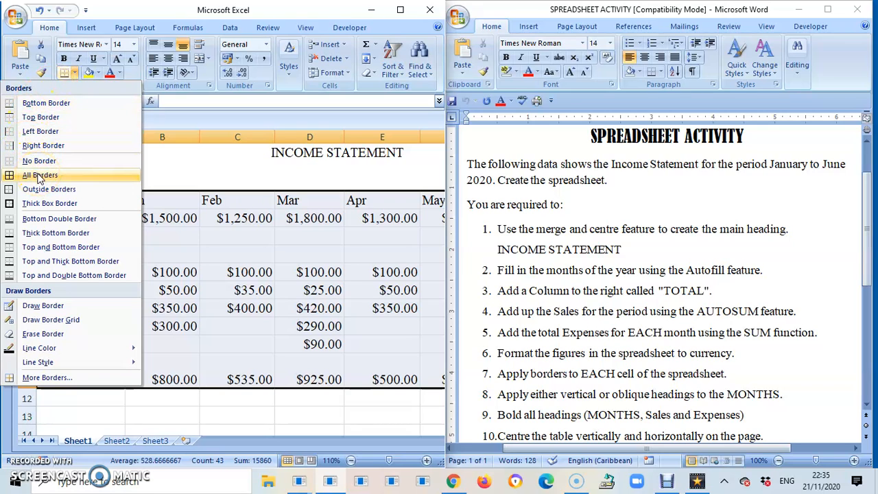
click(39, 175)
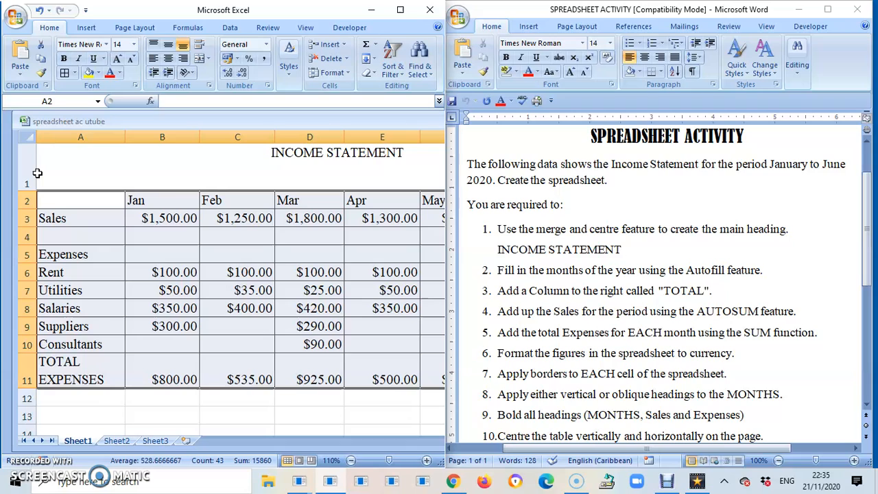
mouse_move(445, 314)
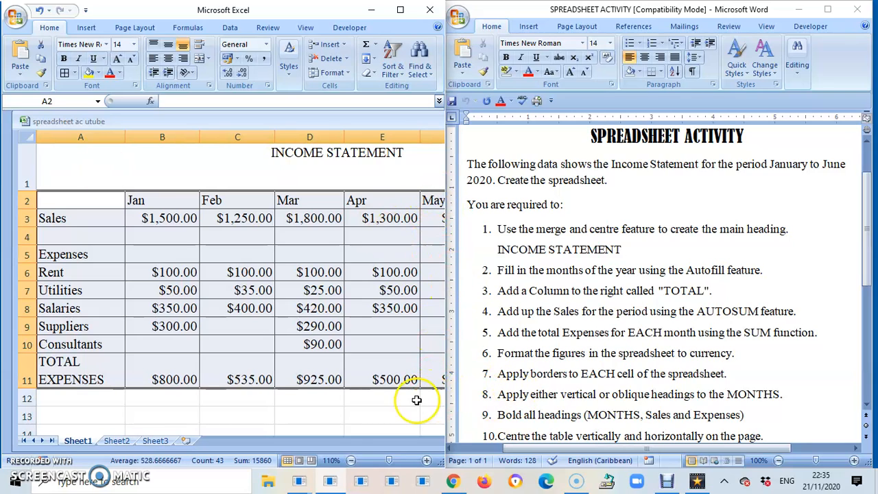
mouse_move(348, 411)
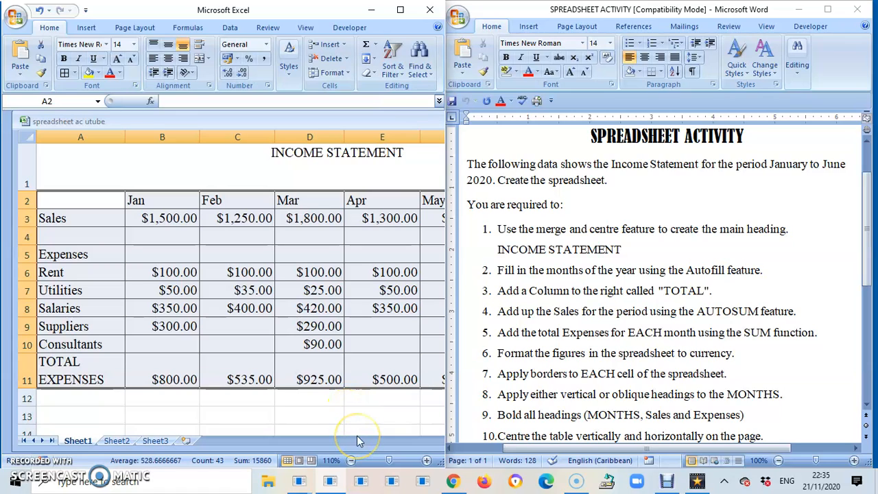
mouse_move(414, 435)
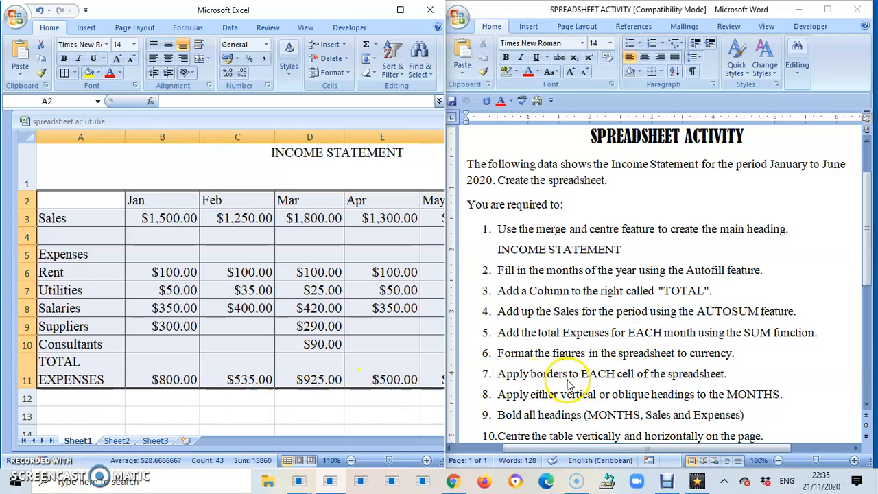
mouse_move(546, 404)
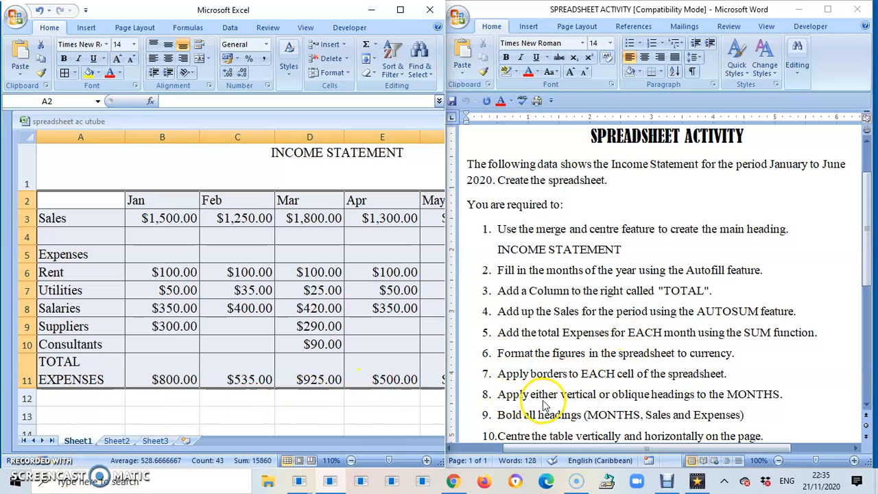
mouse_move(508, 409)
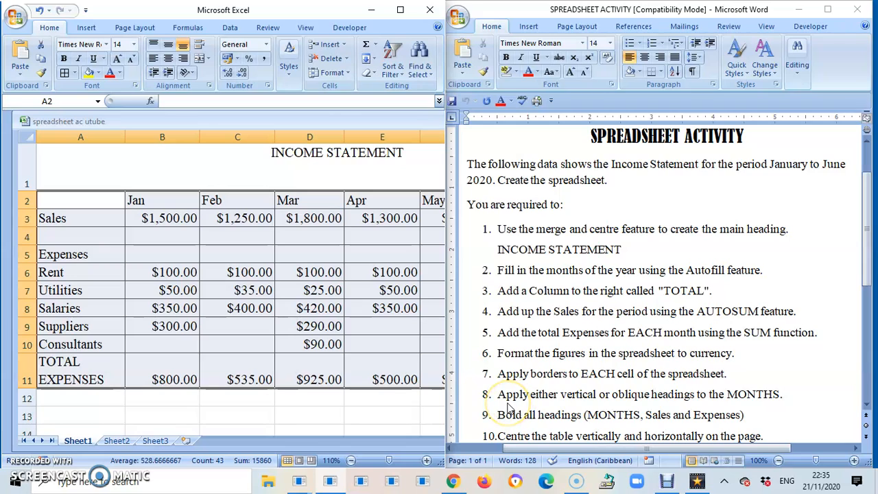
mouse_move(507, 402)
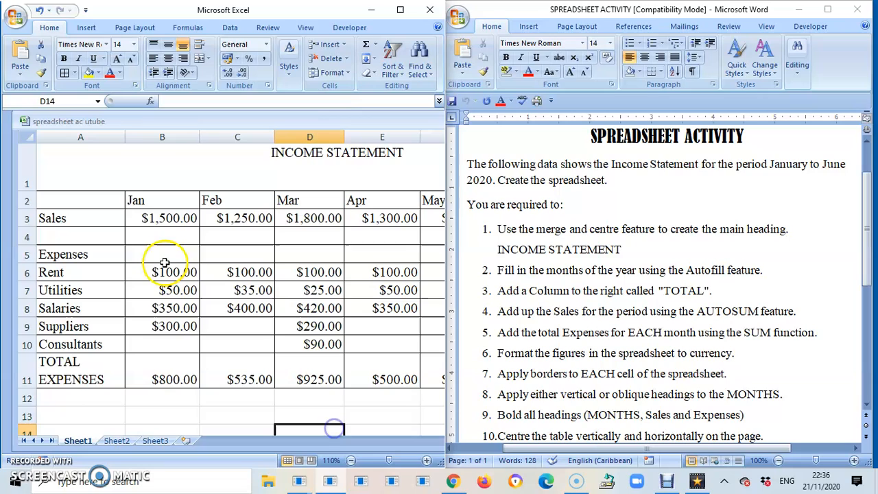
Enlarge the window and select the full table including June and TOTAL for bordering.
drag(136, 199, 312, 200)
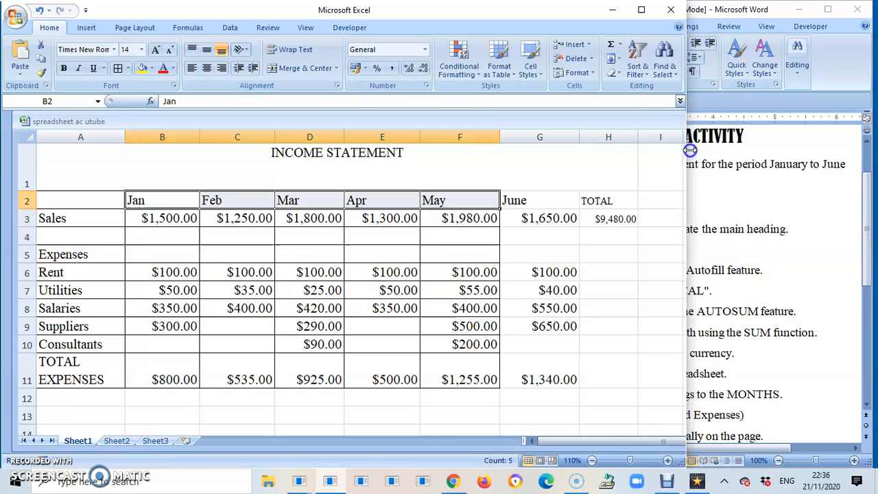
click(237, 416)
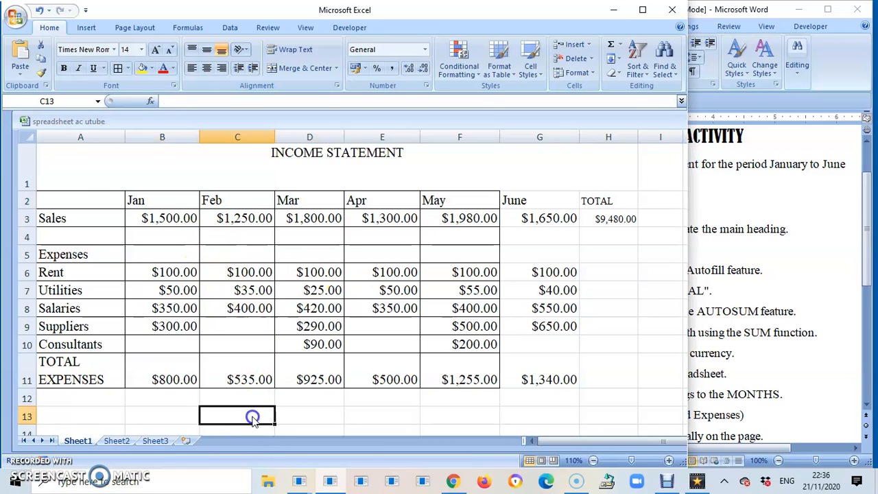
drag(80, 200, 607, 352)
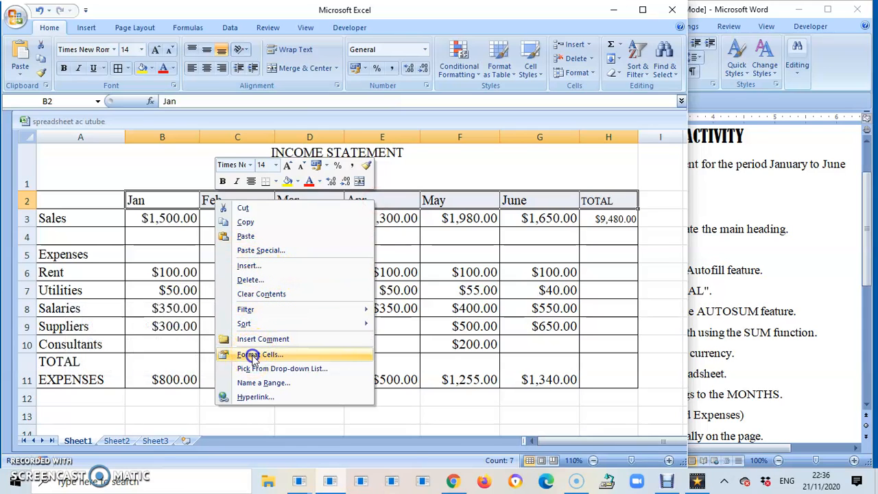
Set the month headings and TOTAL to a 45-degree orientation in Format Cells Alignment.
click(260, 355)
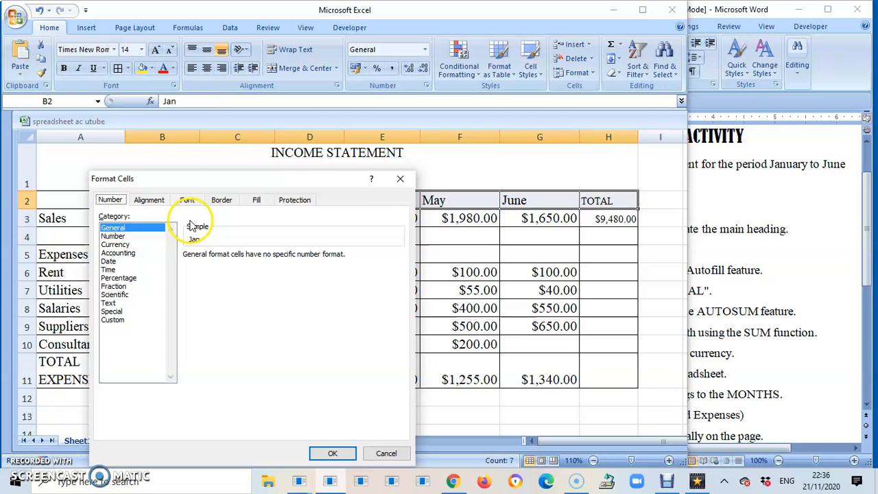
click(149, 199)
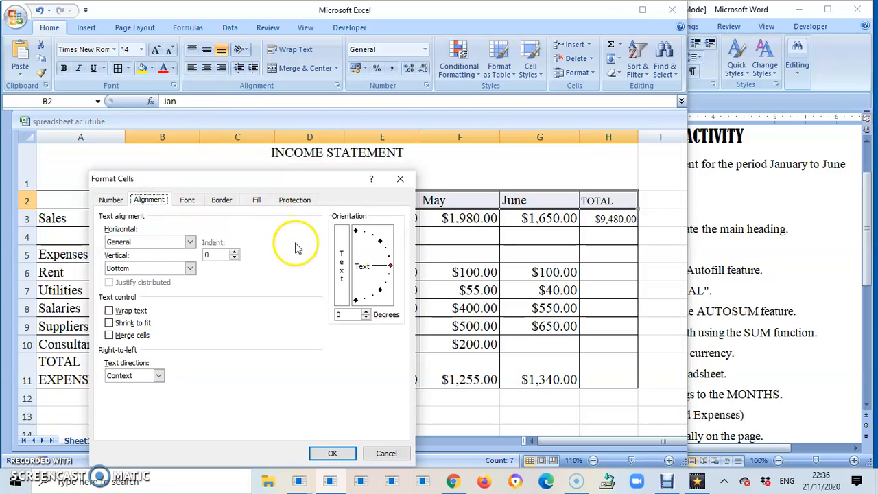
mouse_move(384, 225)
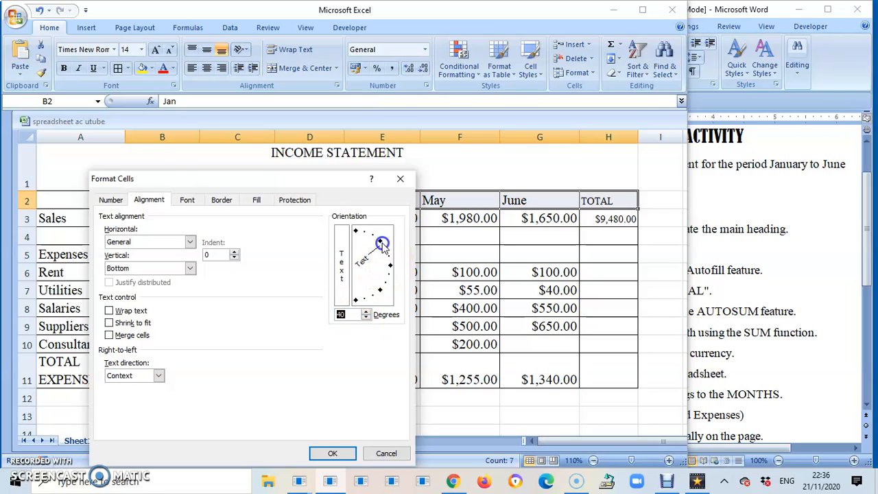
drag(383, 242, 380, 242)
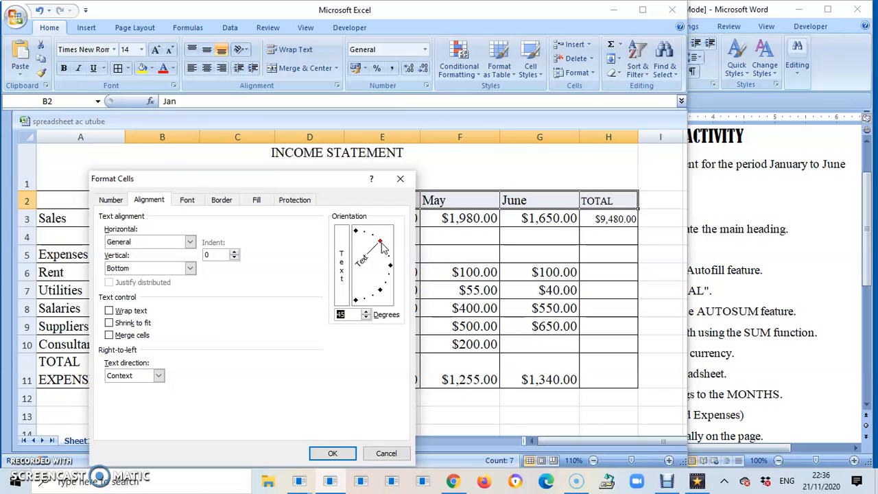
drag(381, 242, 358, 234)
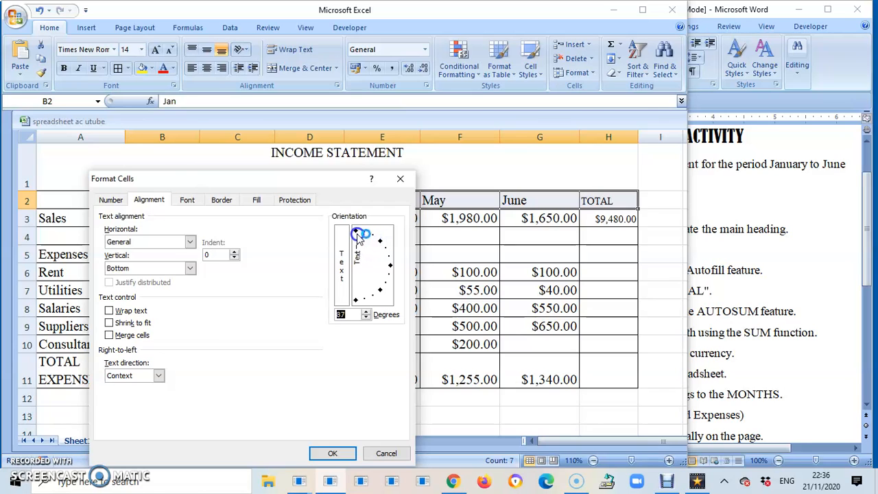
drag(366, 233, 355, 232)
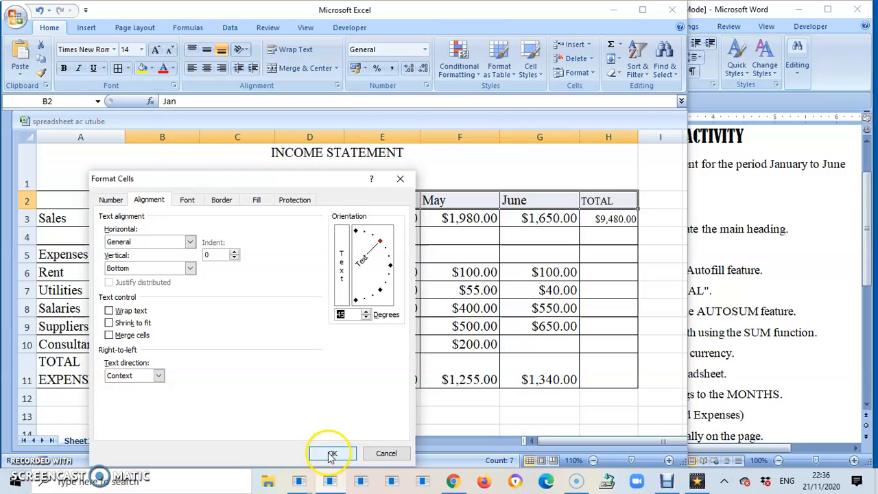
click(332, 453)
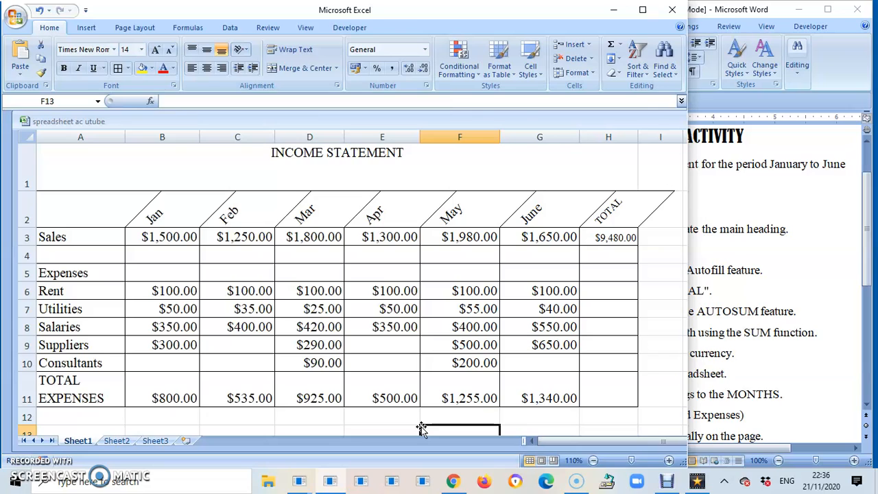
drag(638, 137, 666, 136)
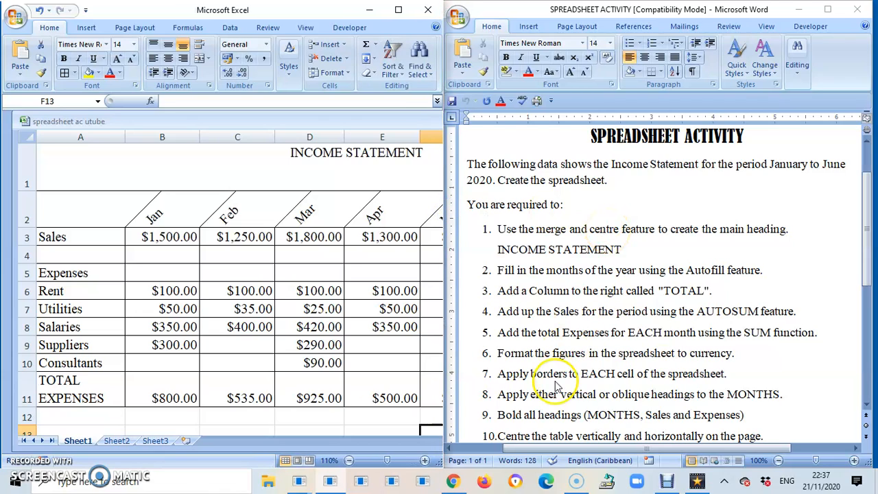
mouse_move(511, 425)
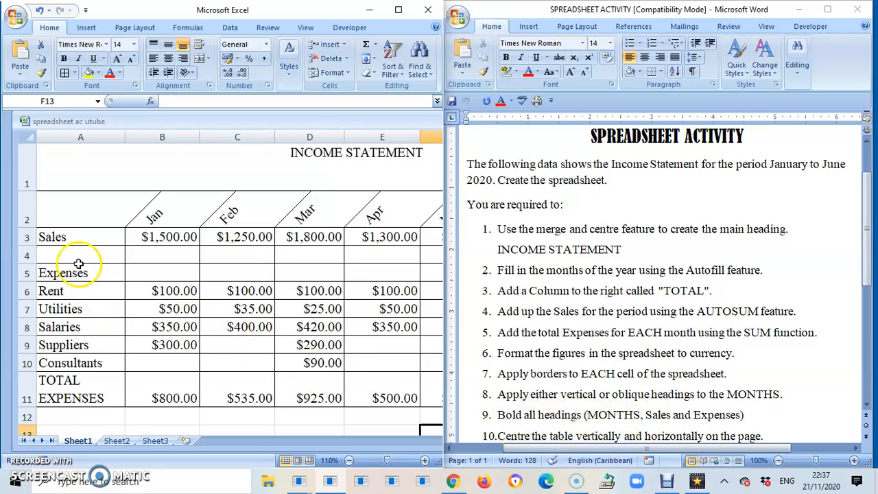
Bold the Sales and Expenses labels and the Jan through June headings.
click(52, 237)
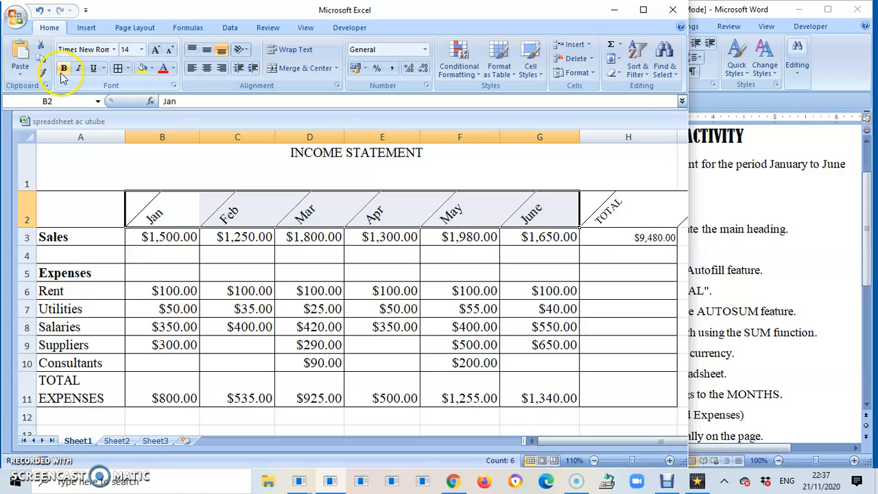
click(63, 68)
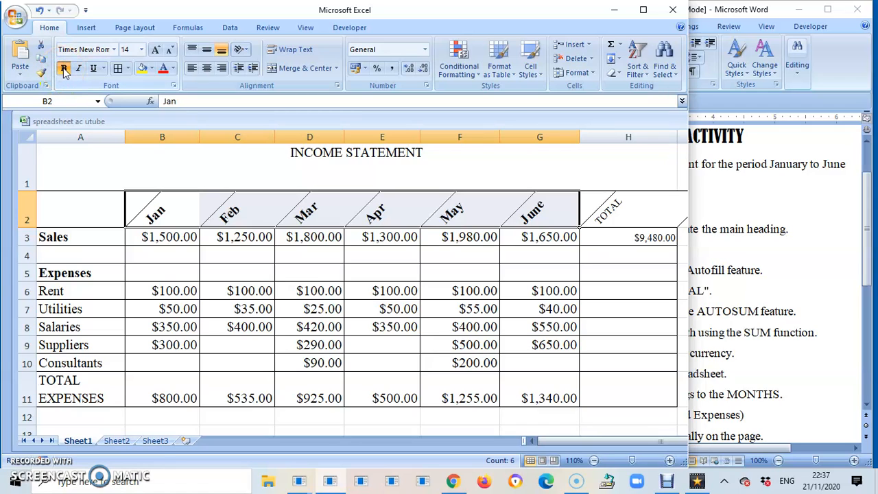
click(63, 68)
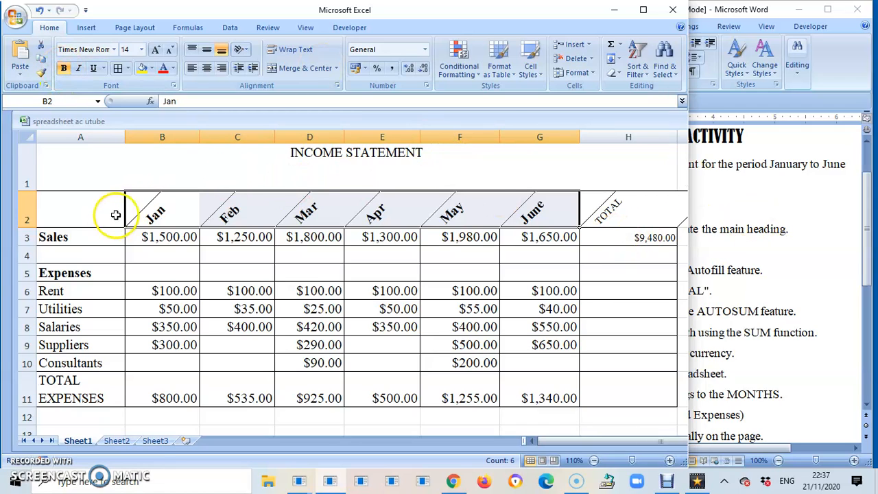
mouse_move(402, 220)
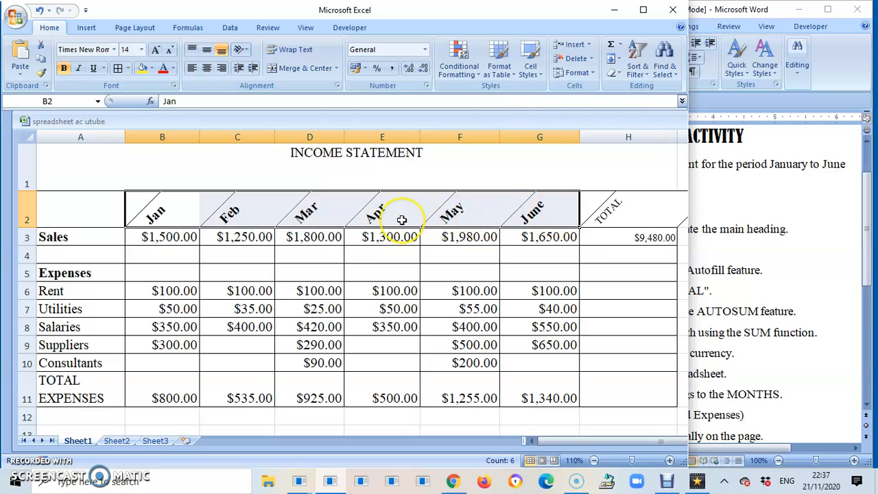
mouse_move(380, 274)
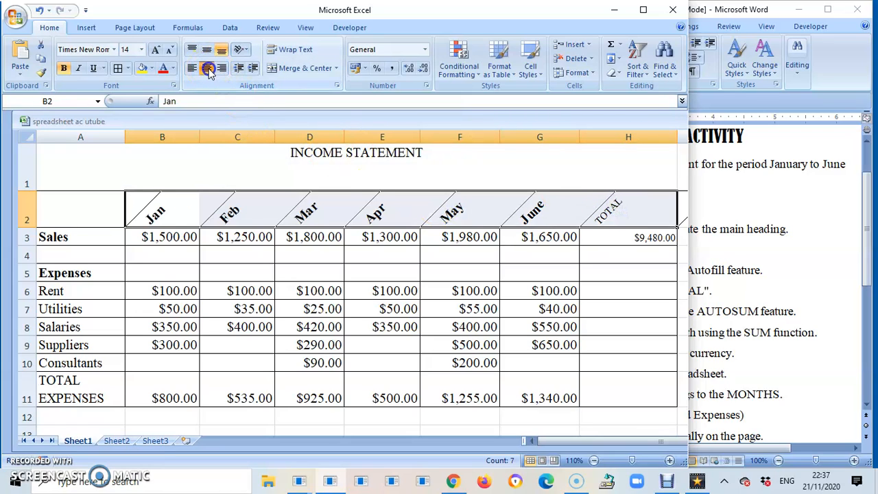
Centre the slanted month headings and TOTAL within their cells.
click(207, 49)
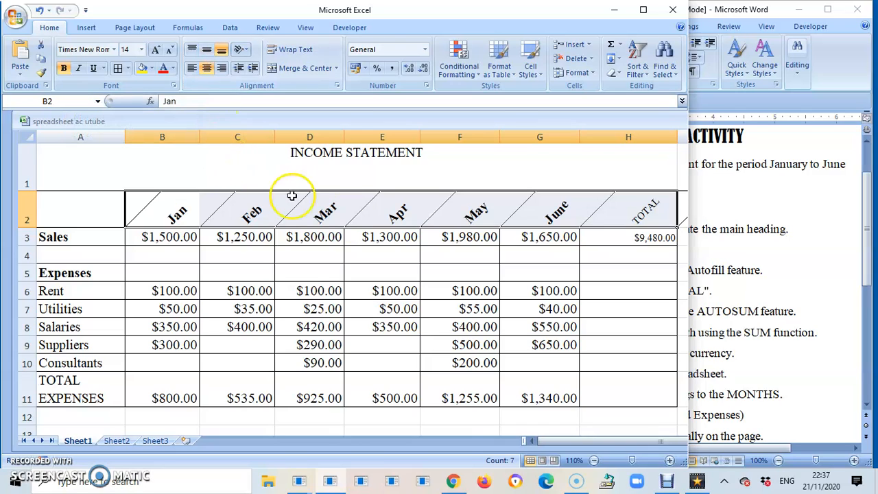
mouse_move(626, 316)
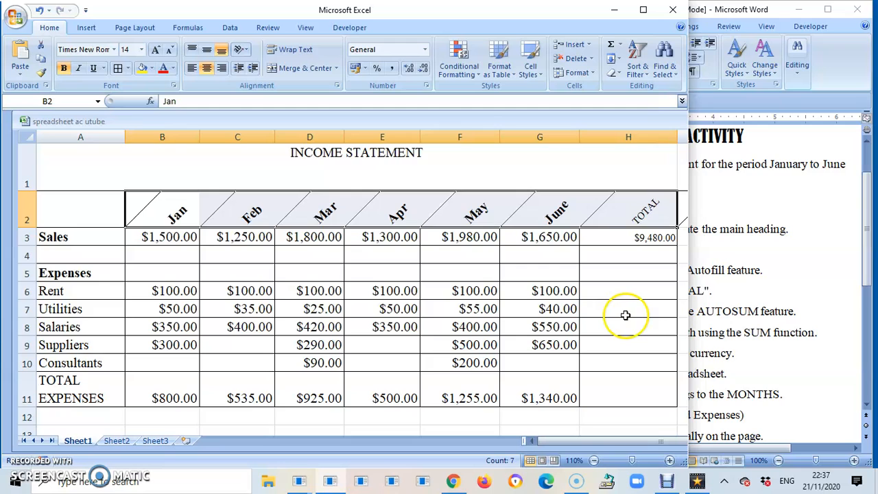
click(628, 309)
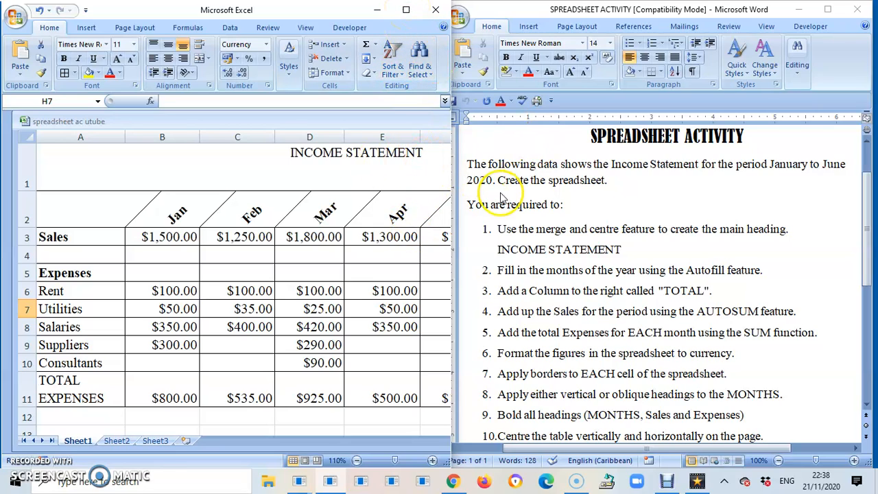
Preview the print, then bring up the Page Layout orientation choices.
click(14, 14)
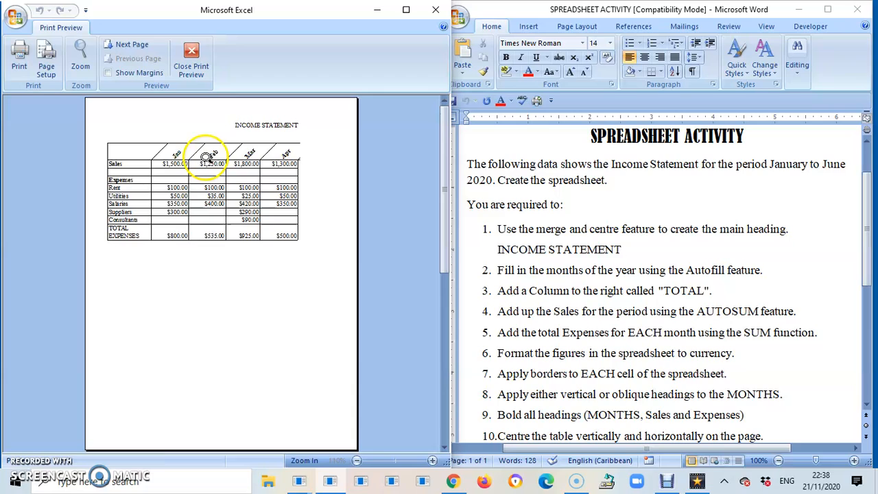
mouse_move(157, 233)
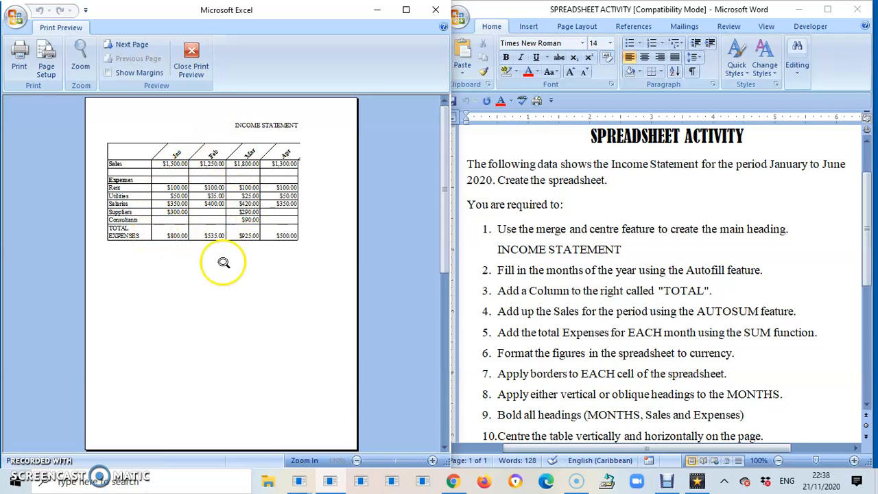
mouse_move(237, 321)
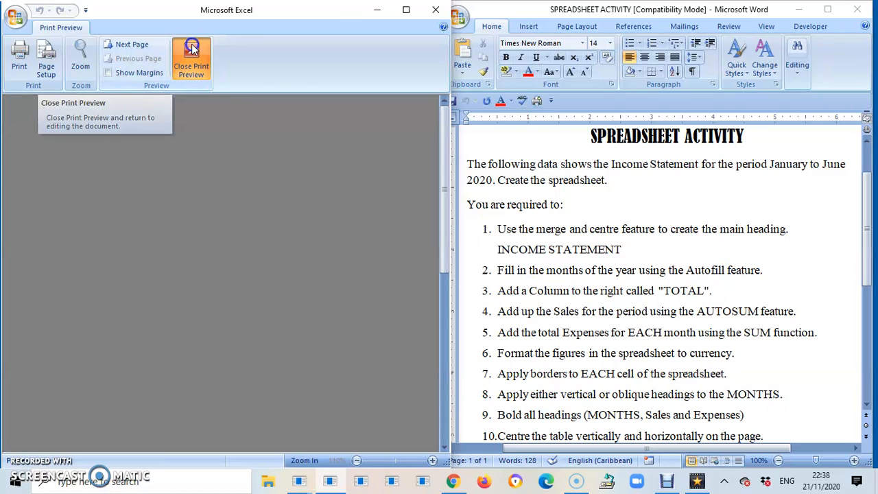
click(191, 58)
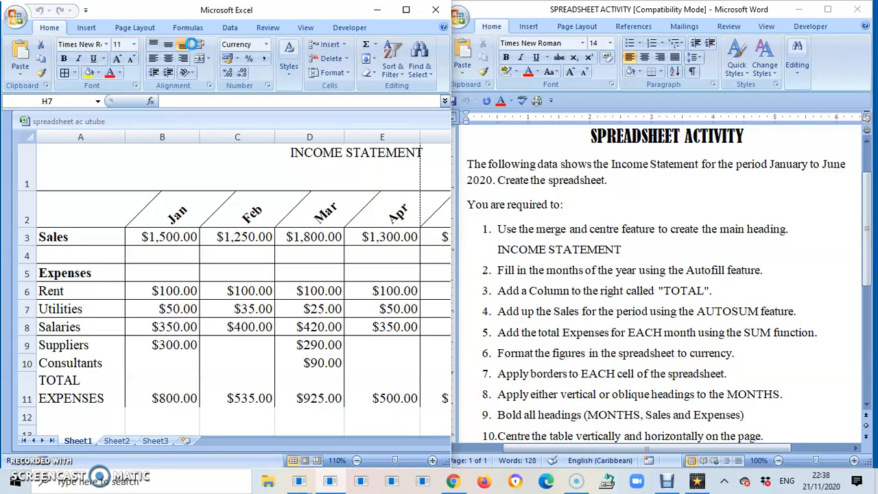
click(134, 27)
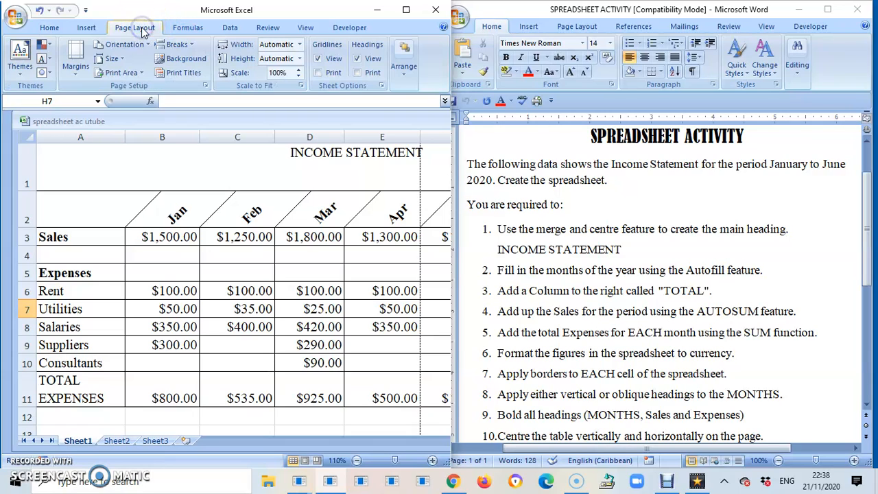
click(124, 43)
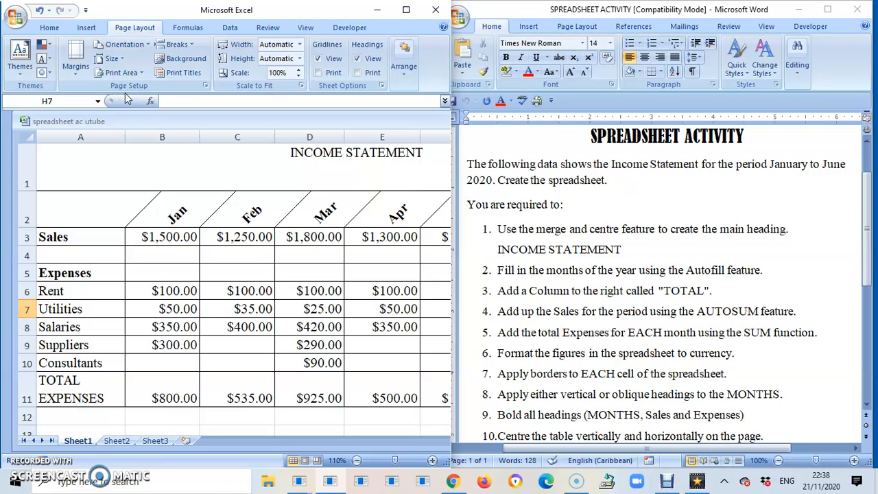
Switch the page to Landscape and check Jan through June fit in print preview.
click(15, 12)
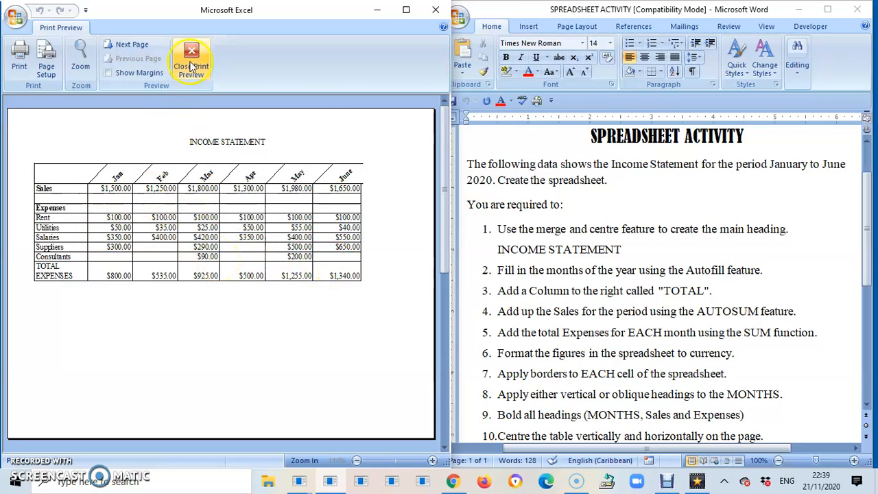
click(191, 62)
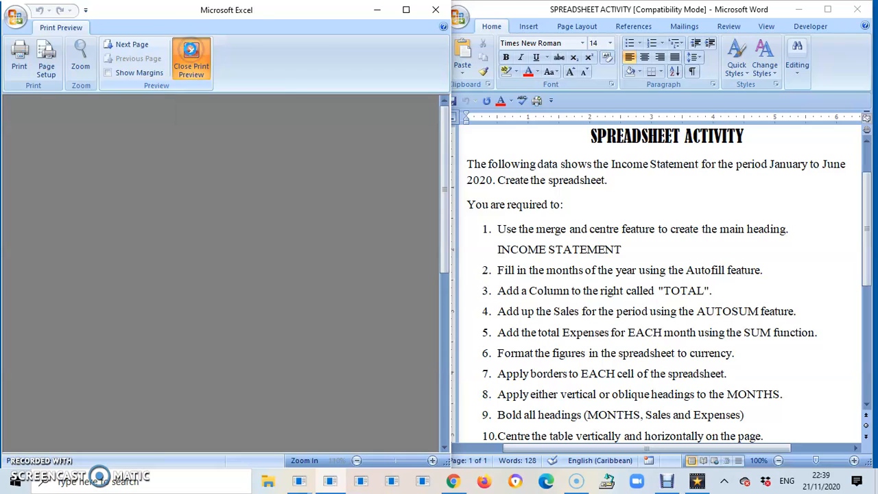
click(190, 58)
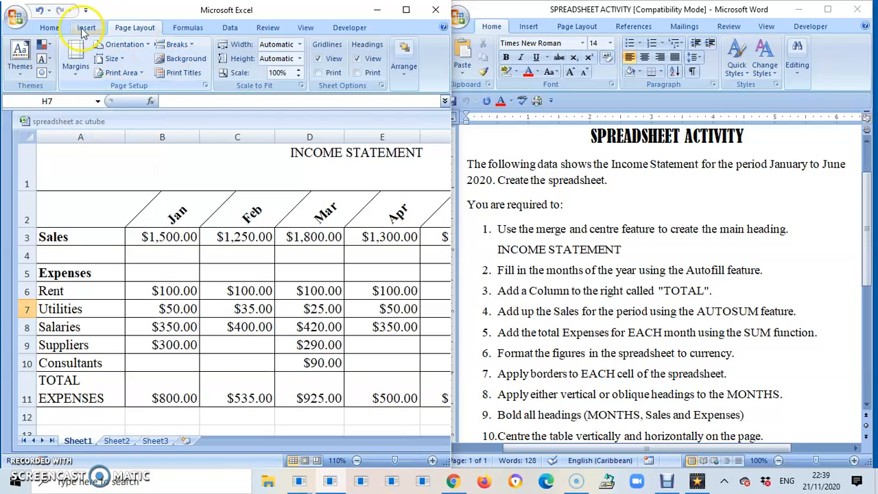
In Custom Margins, centre the table on the page horizontally and vertically.
click(134, 27)
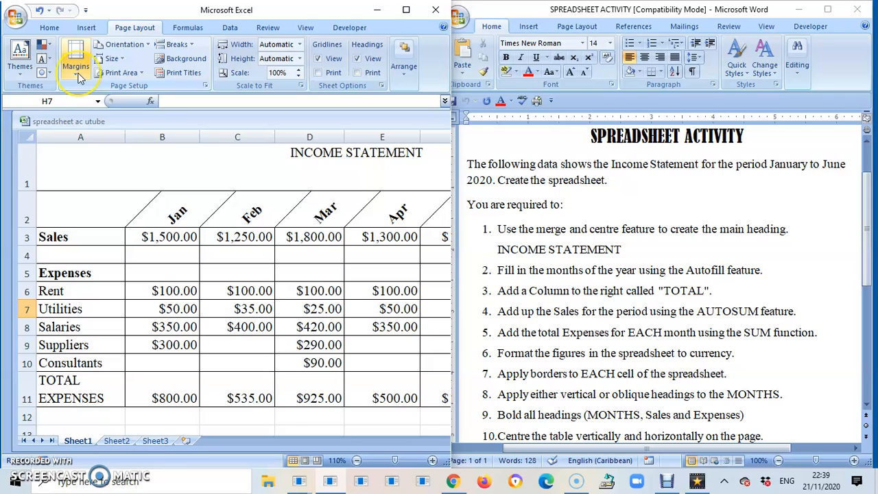
click(75, 62)
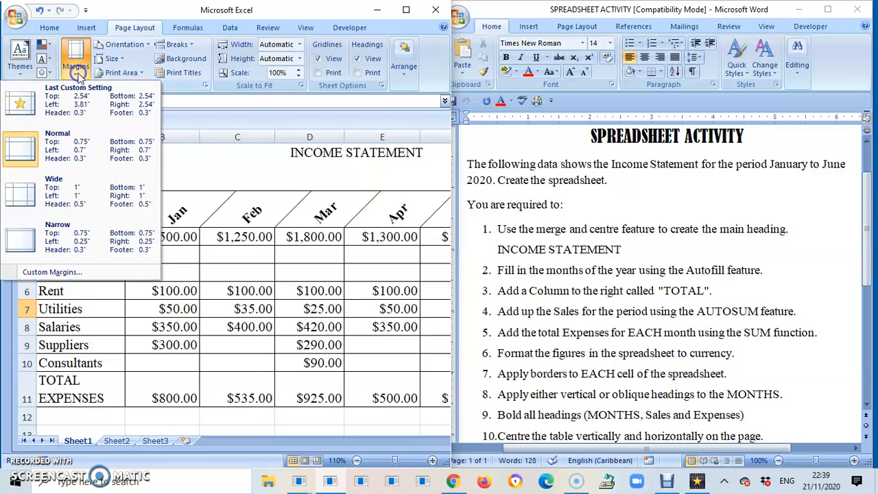
click(64, 272)
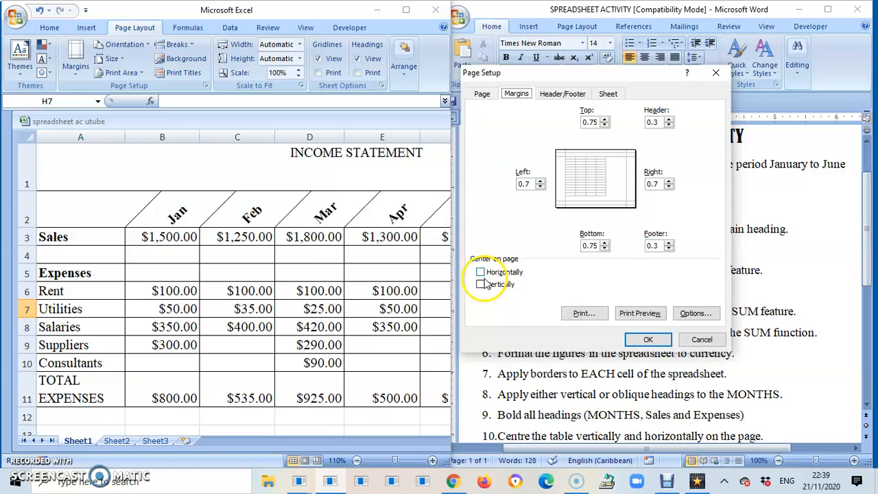
click(481, 273)
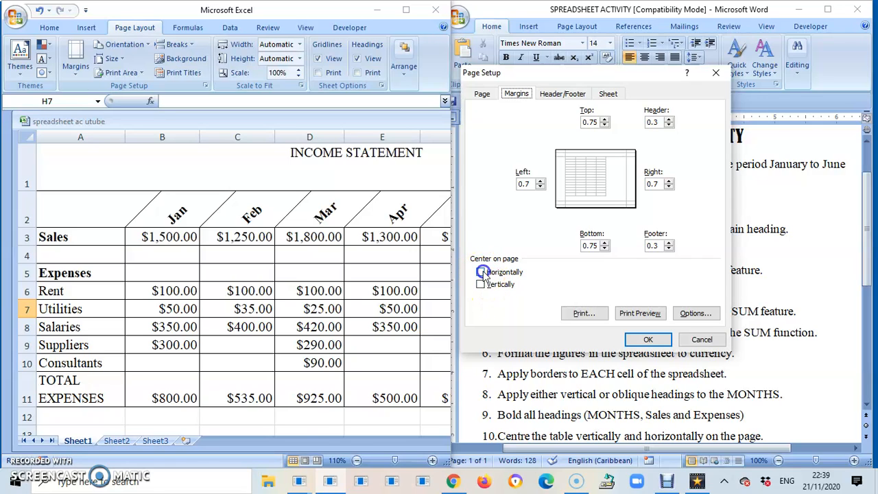
click(481, 284)
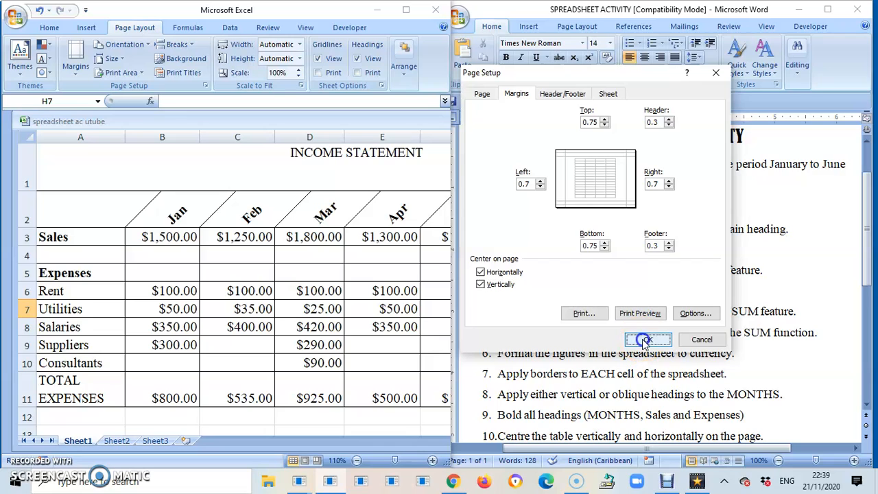
click(648, 340)
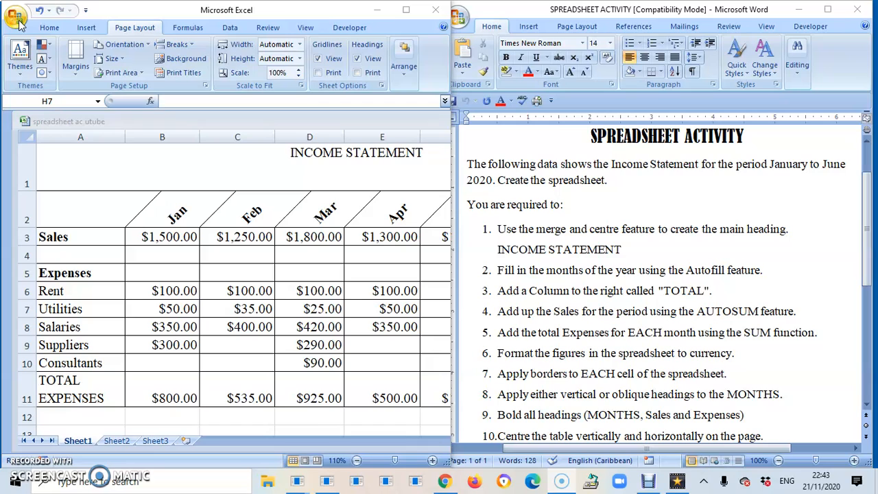
click(15, 15)
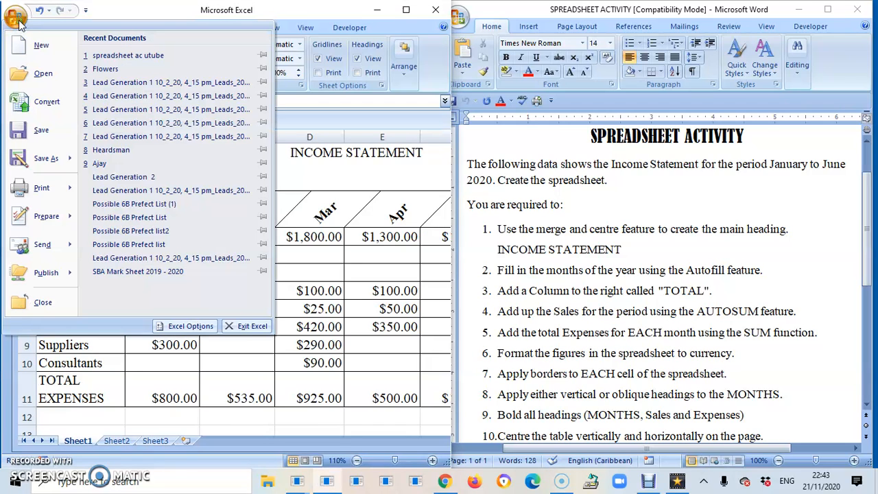
click(46, 159)
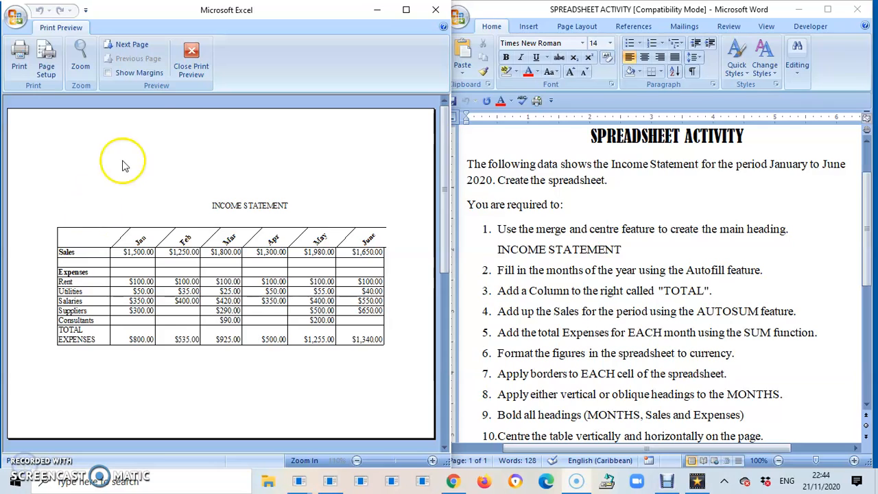
mouse_move(192, 55)
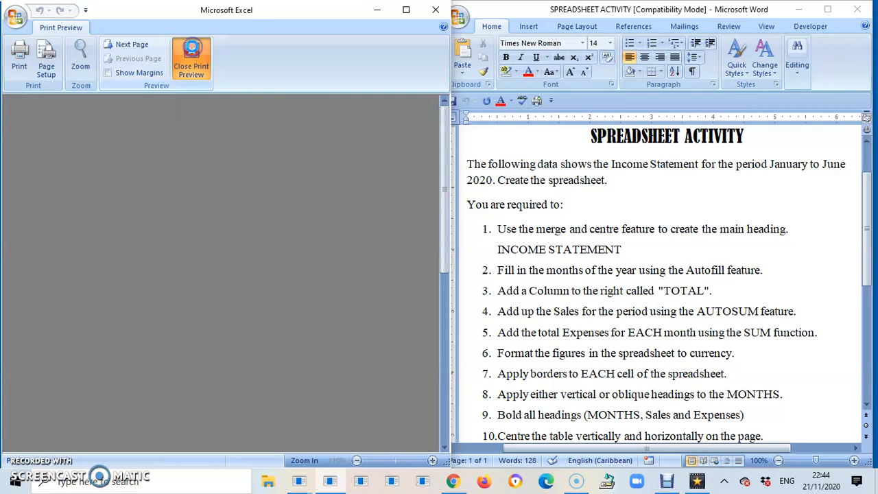
click(190, 59)
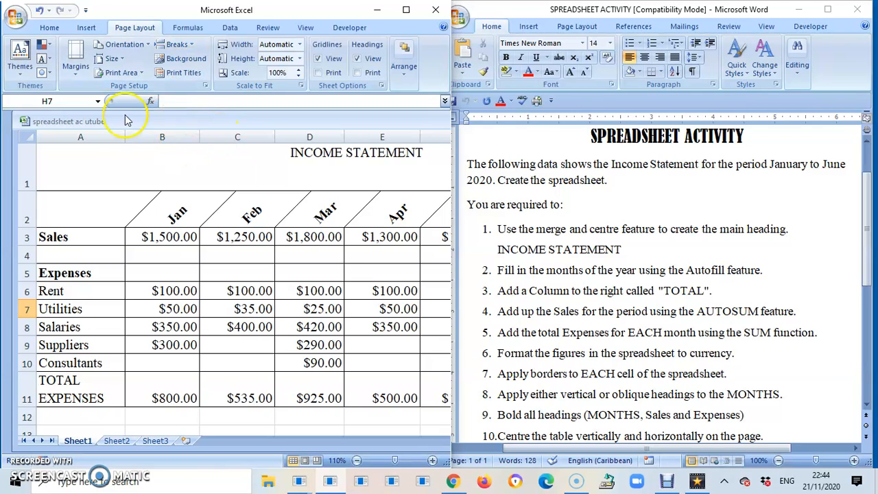
Maximize the window and resize columns D and E so TOTAL's $9,480.00 shows.
drag(118, 136, 118, 136)
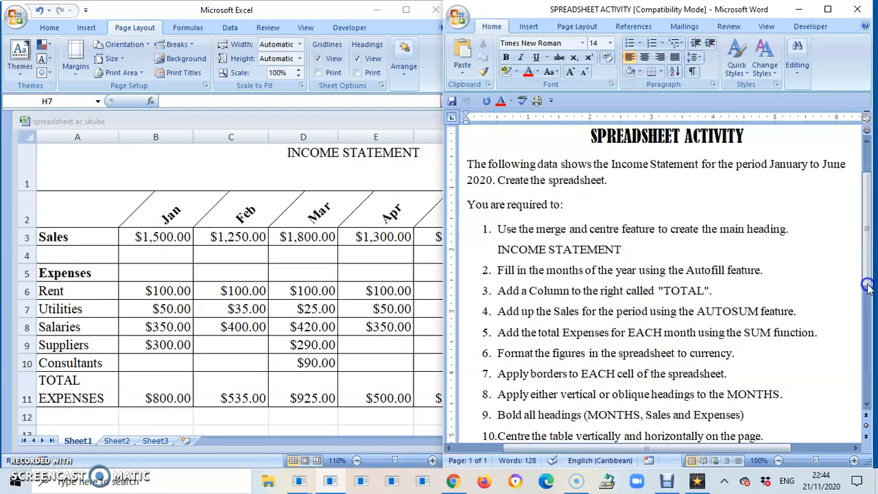
scroll(down, 3)
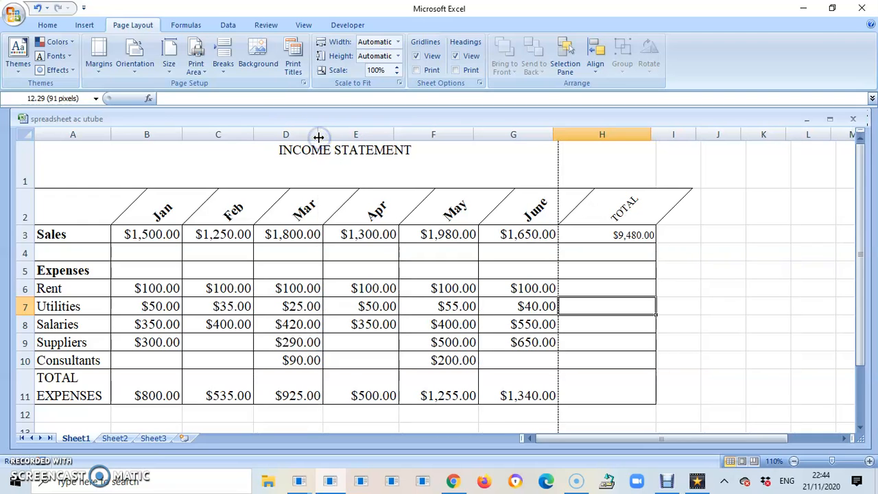
drag(319, 134, 392, 134)
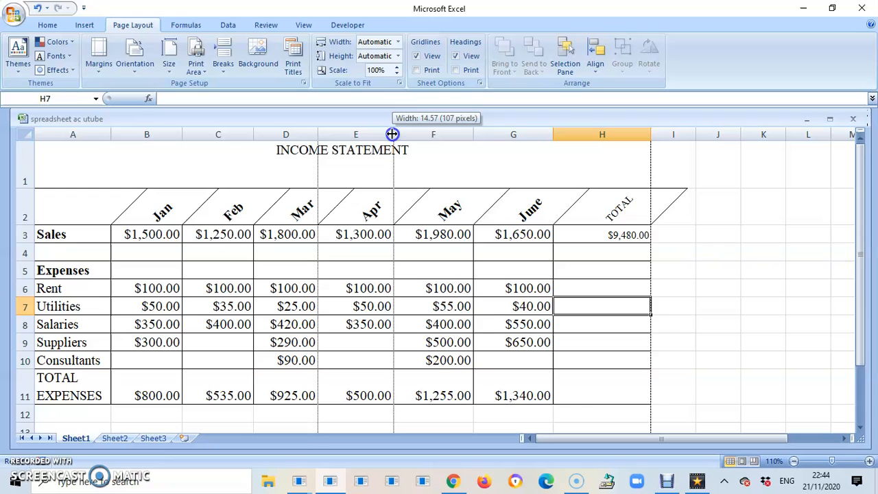
drag(393, 134, 387, 133)
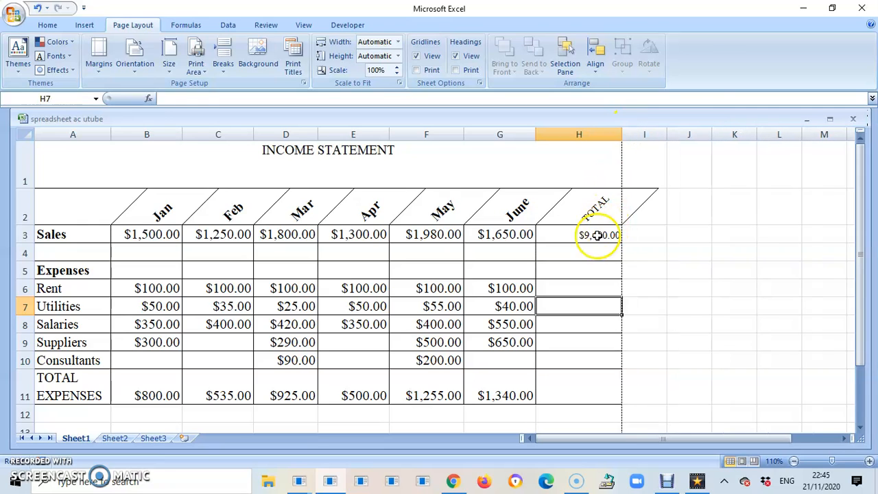
click(579, 234)
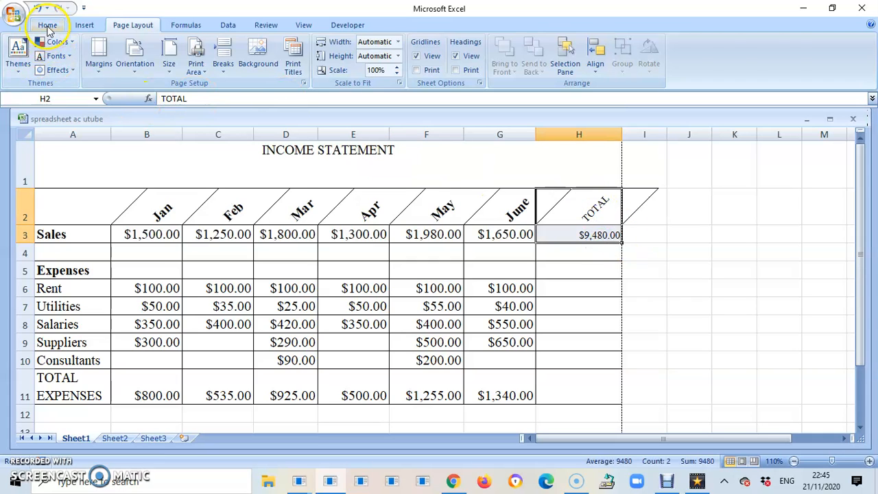
Enlarge the TOTAL heading and $9,480.00 to match the other figures, fit column H, then reach Print.
click(47, 25)
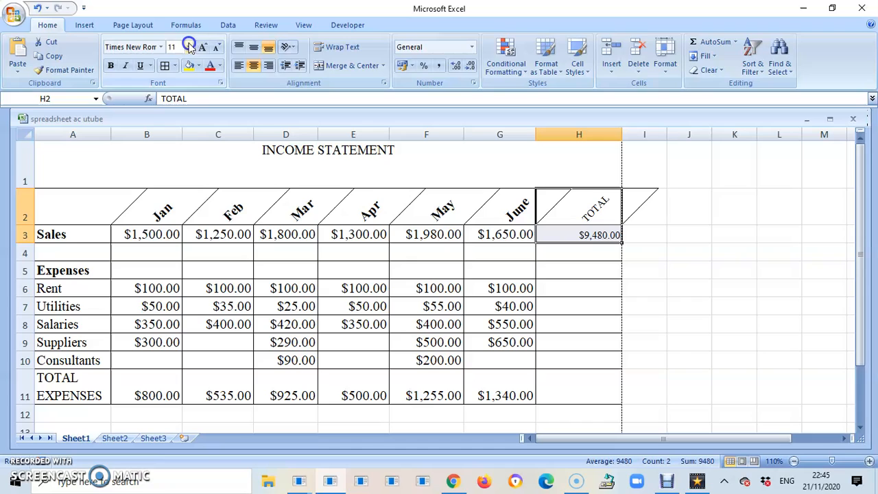
click(188, 46)
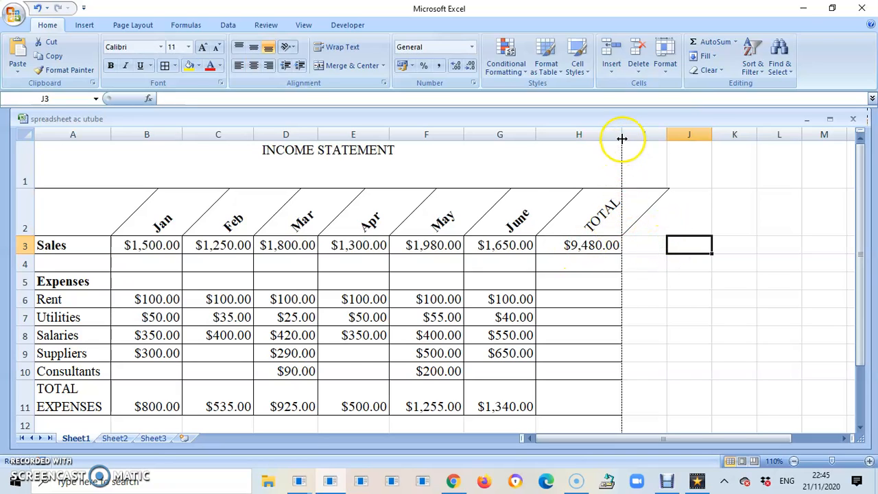
drag(623, 134, 608, 134)
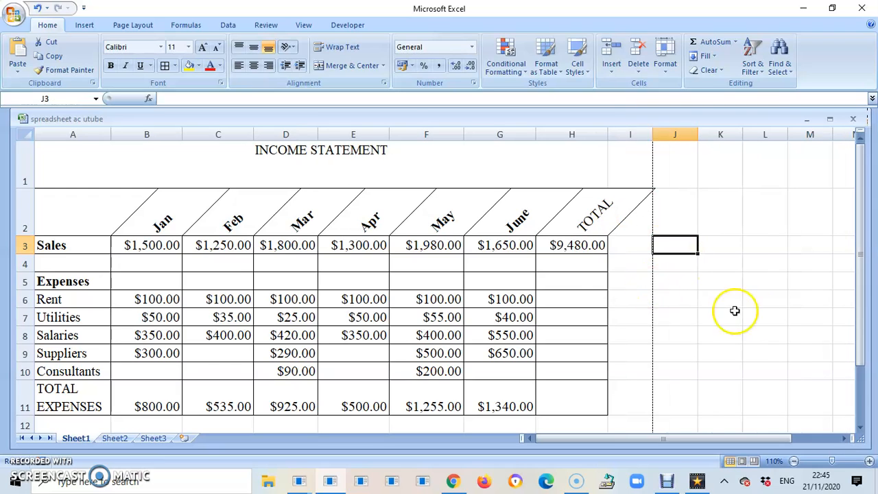
mouse_move(110, 162)
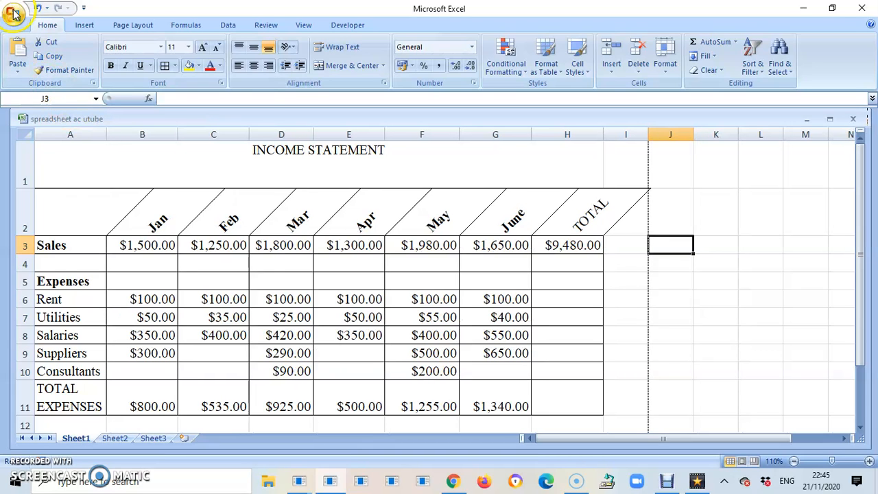
click(14, 13)
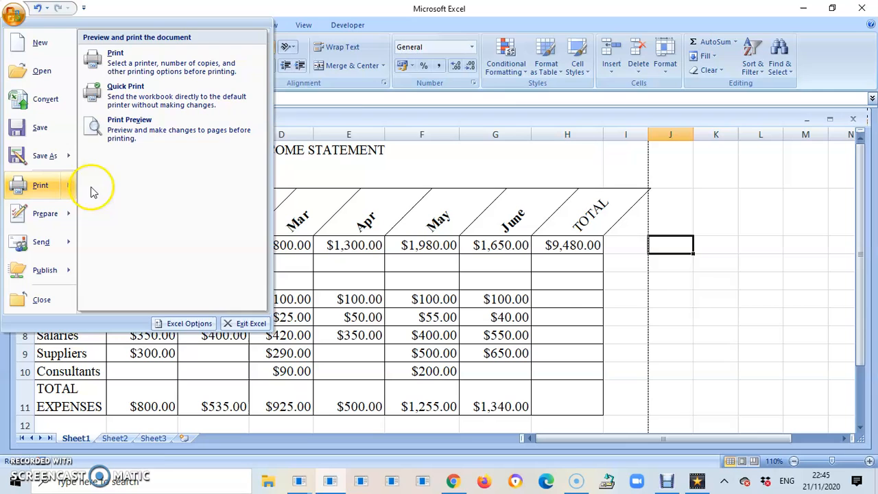